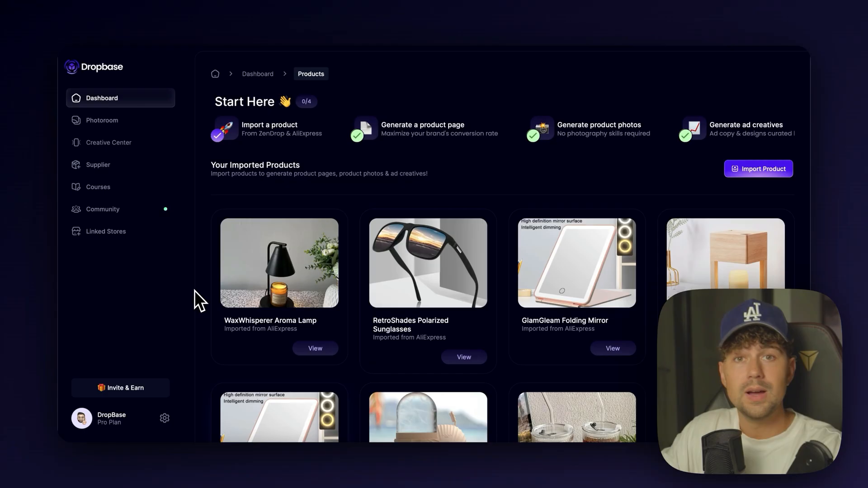
pyautogui.moveTo(515, 321)
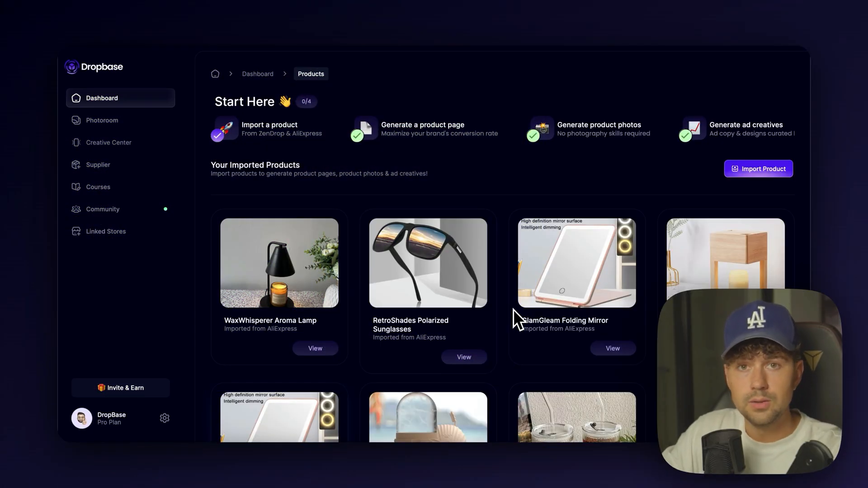
pyautogui.moveTo(447, 49)
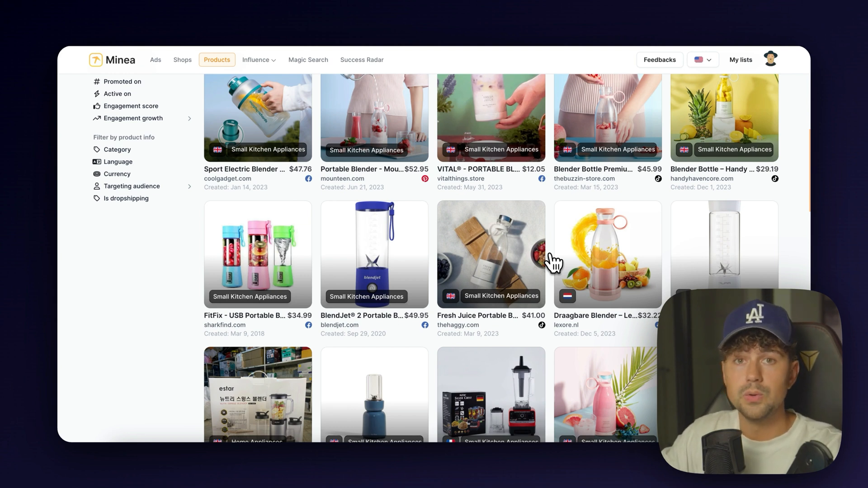
pyautogui.moveTo(501, 274)
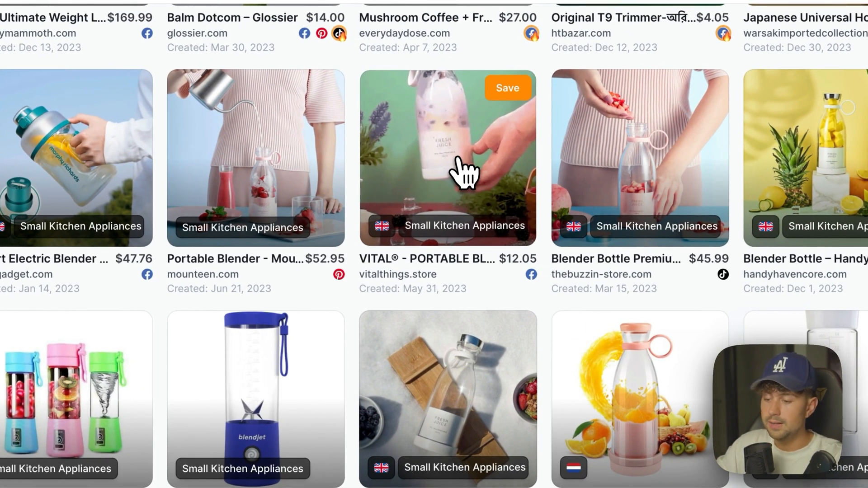
# Scroll through Minea's 'blender' product results grid, ranked by 24-hour engagement growth.
pyautogui.scroll(-3)
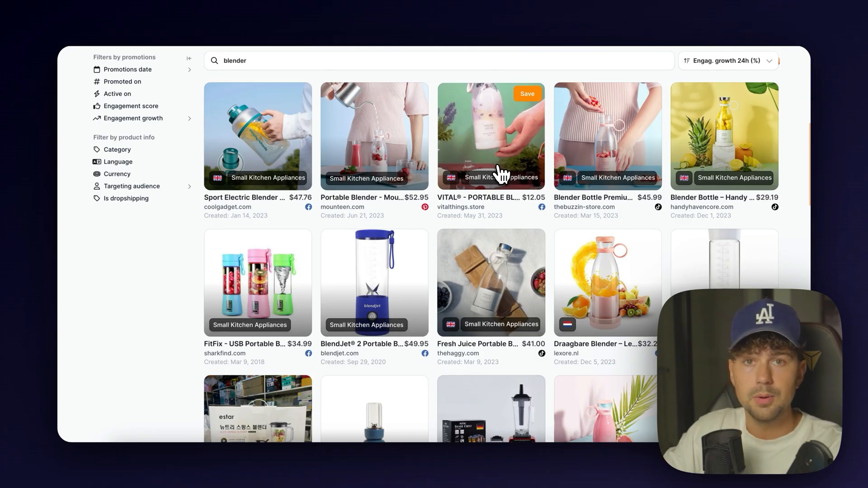
pyautogui.scroll(3)
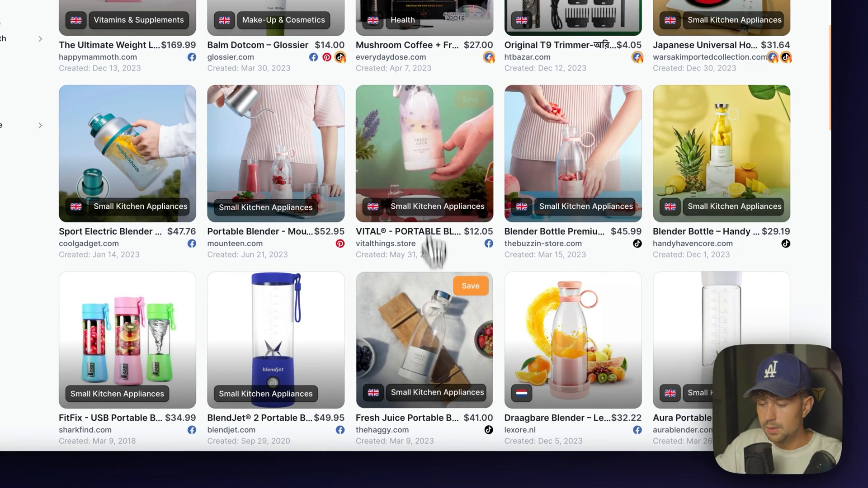
# Open the Fresh Juice Portable Bottle Blender card and browse its TikTok ad and Magic Search grid.
pyautogui.click(424, 340)
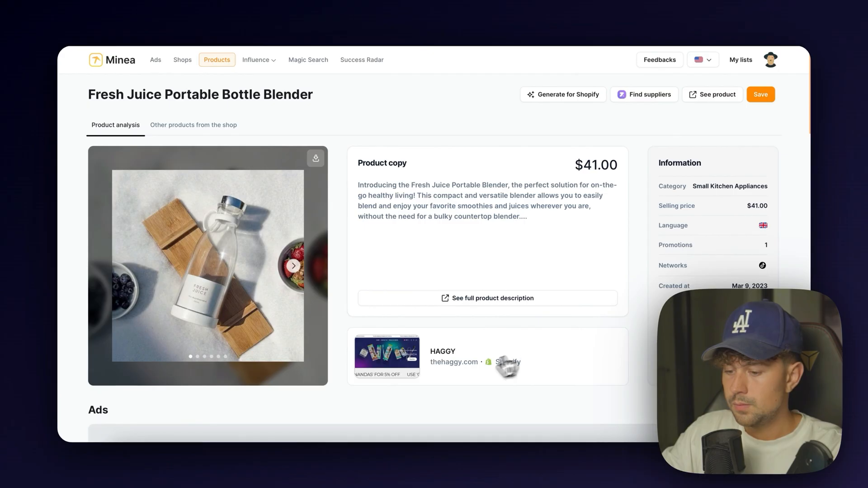
pyautogui.scroll(-3)
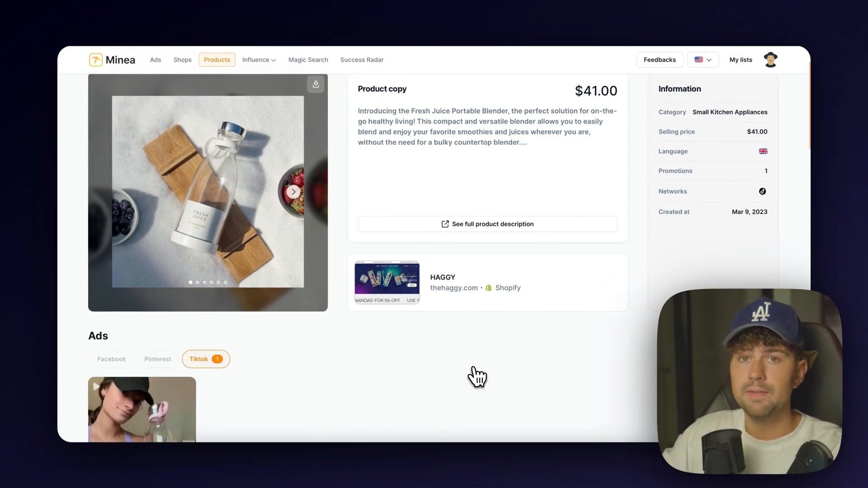
pyautogui.scroll(-3)
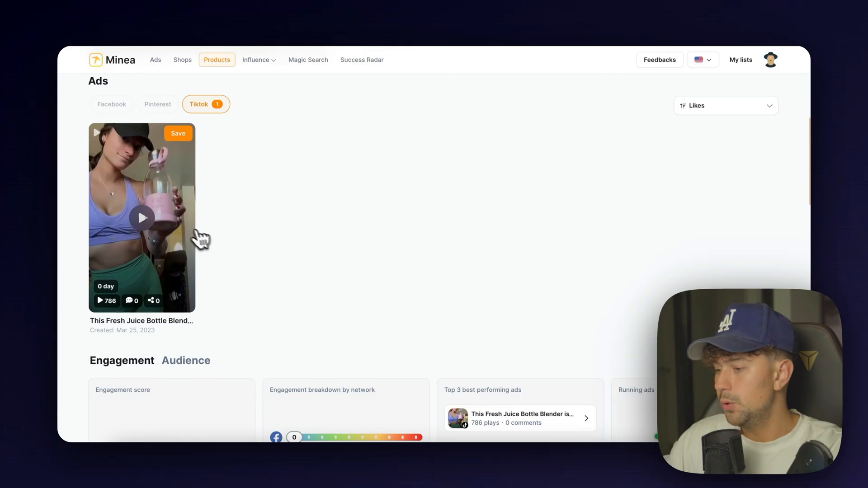
pyautogui.scroll(-3)
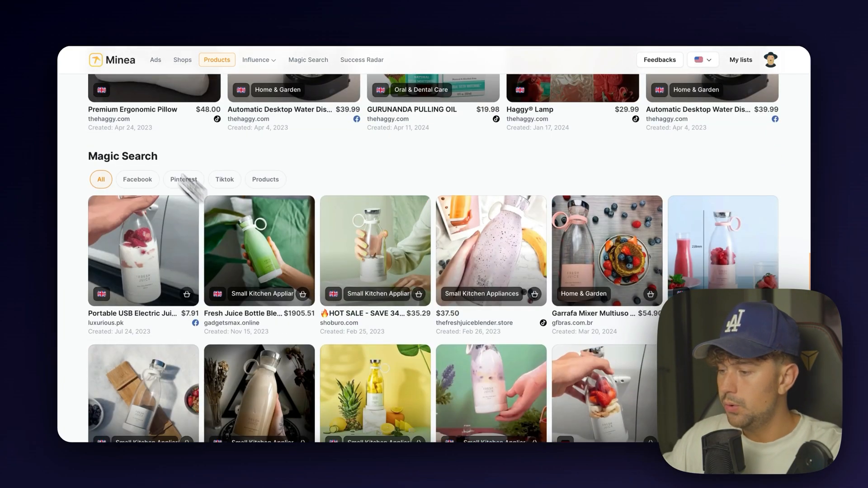
pyautogui.moveTo(290, 210)
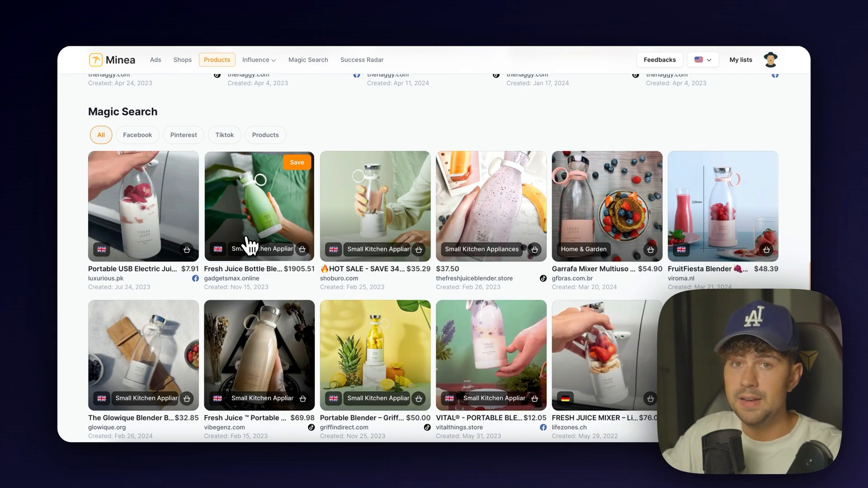
pyautogui.moveTo(434, 255)
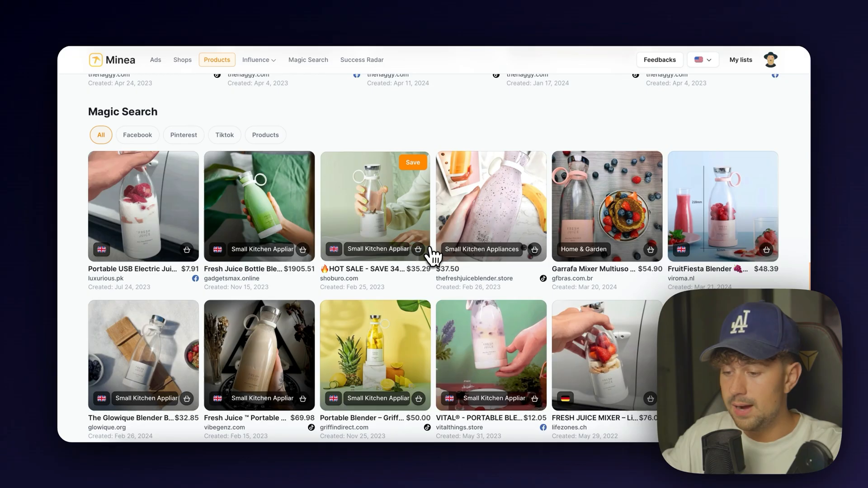
pyautogui.scroll(-3)
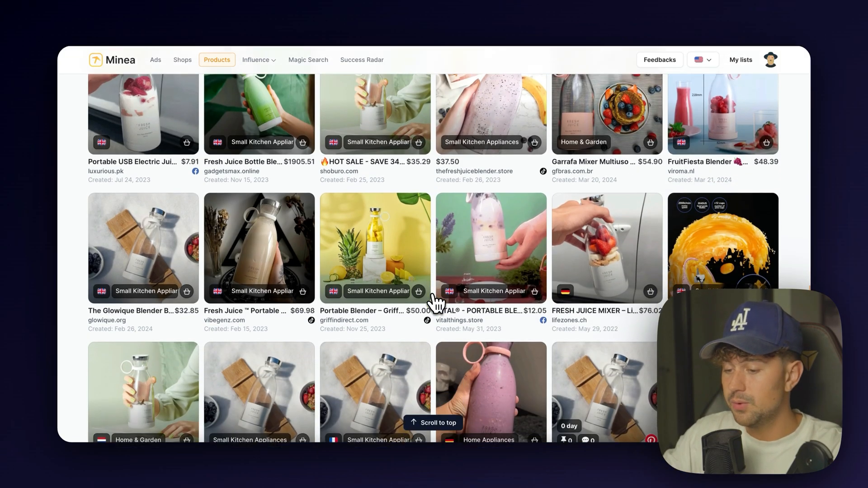
pyautogui.scroll(-3)
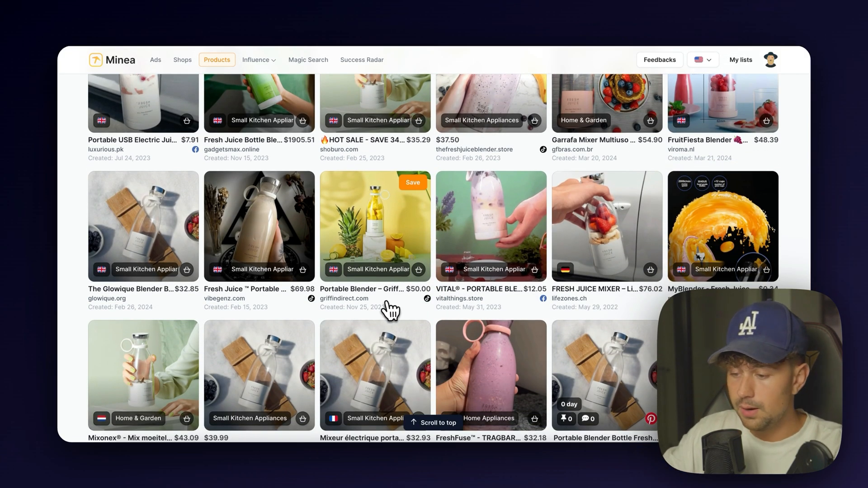
pyautogui.moveTo(412, 318)
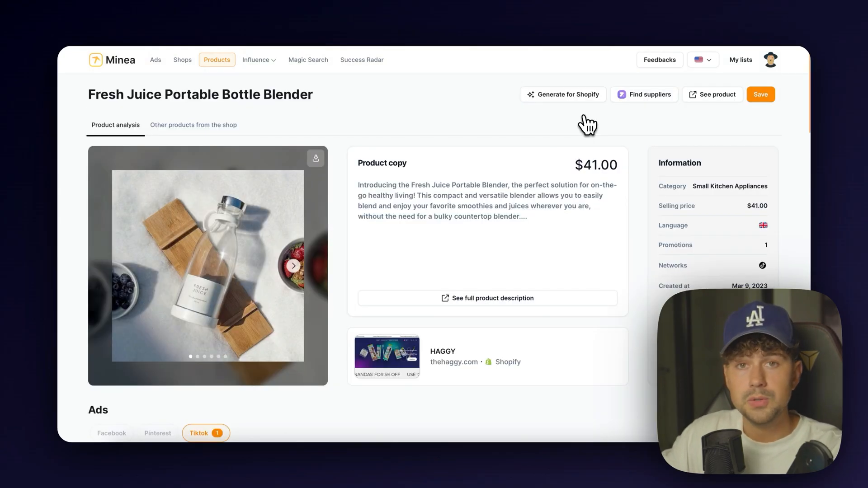
# View the blender's next photo, then choose Find on AliExpress from the supplier options.
pyautogui.click(294, 266)
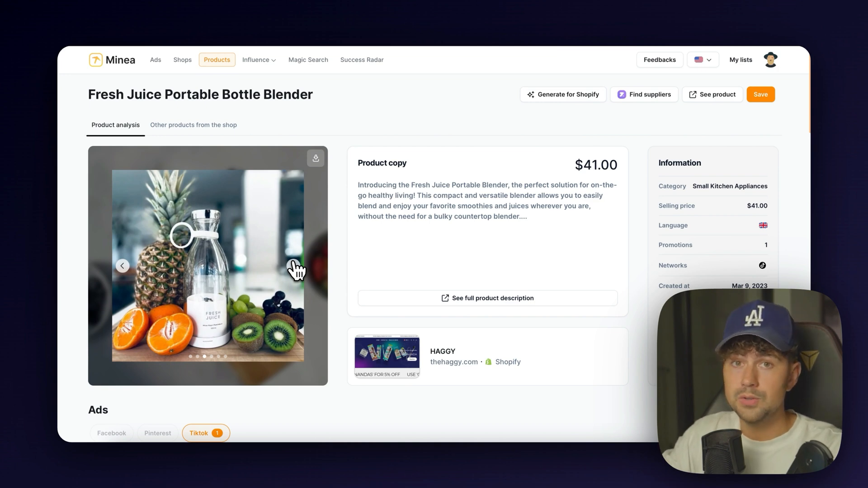
pyautogui.click(643, 94)
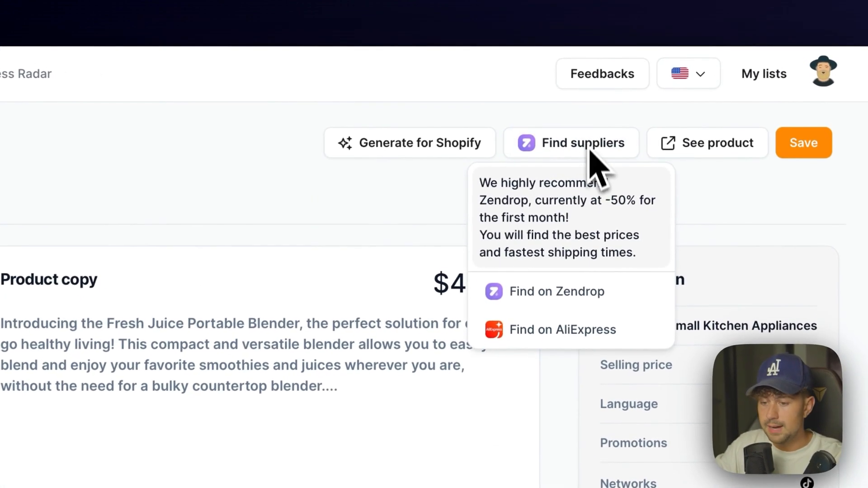
pyautogui.click(562, 329)
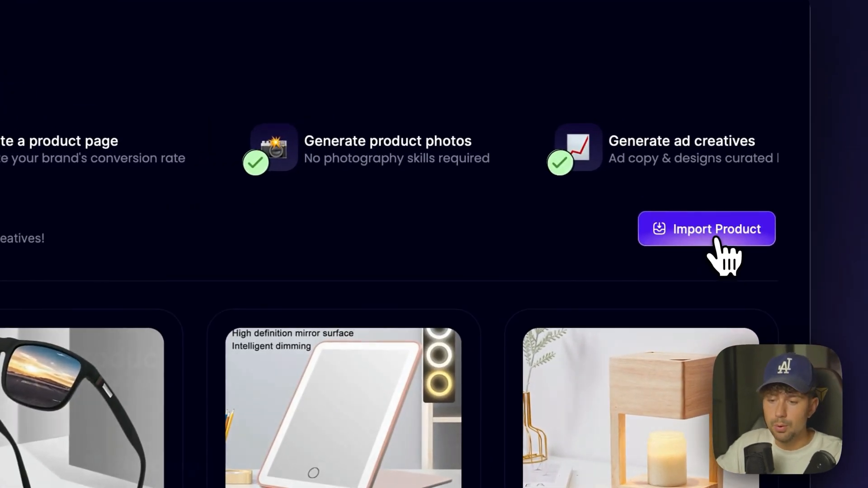
# Start a new product import with AliExpress as the source and enter the product link.
pyautogui.click(706, 229)
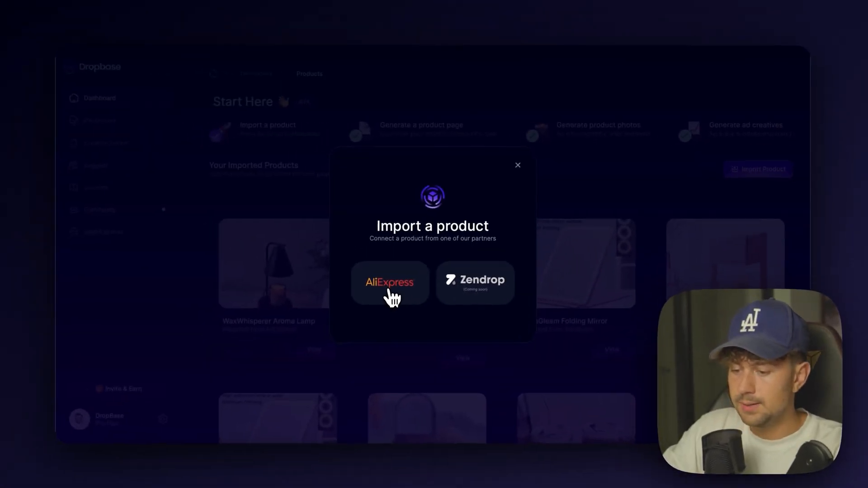
pyautogui.moveTo(475, 282)
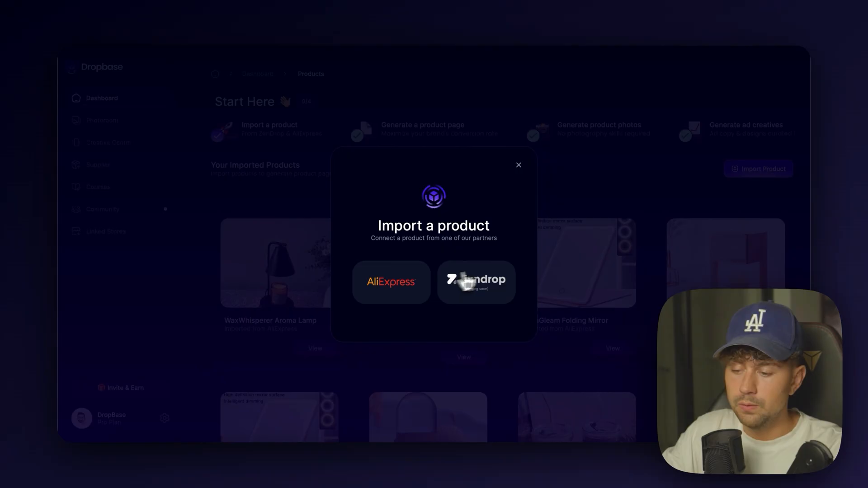
pyautogui.moveTo(478, 291)
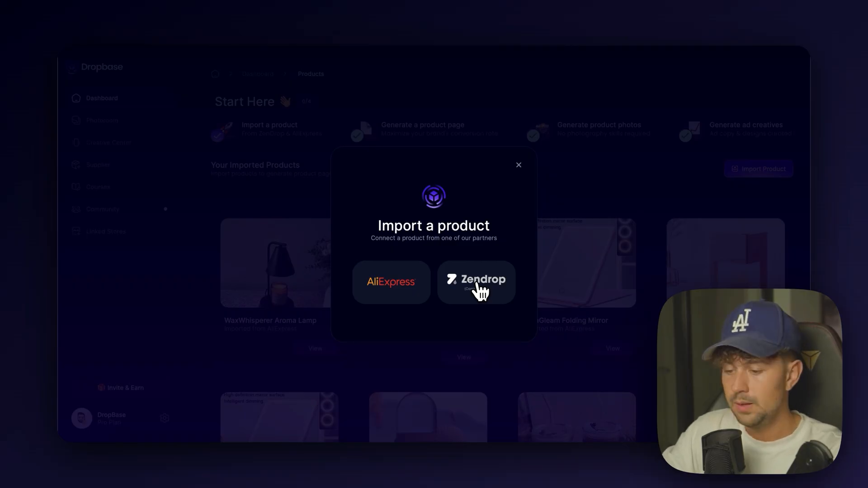
pyautogui.click(390, 281)
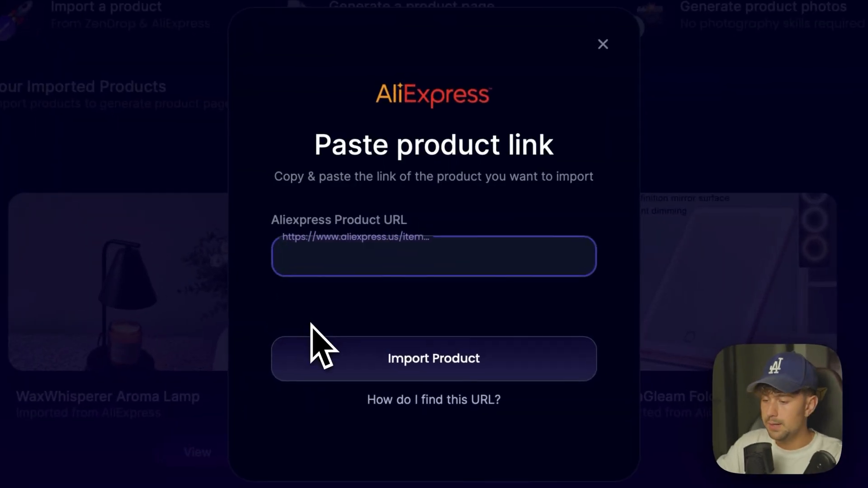
pyautogui.click(434, 358)
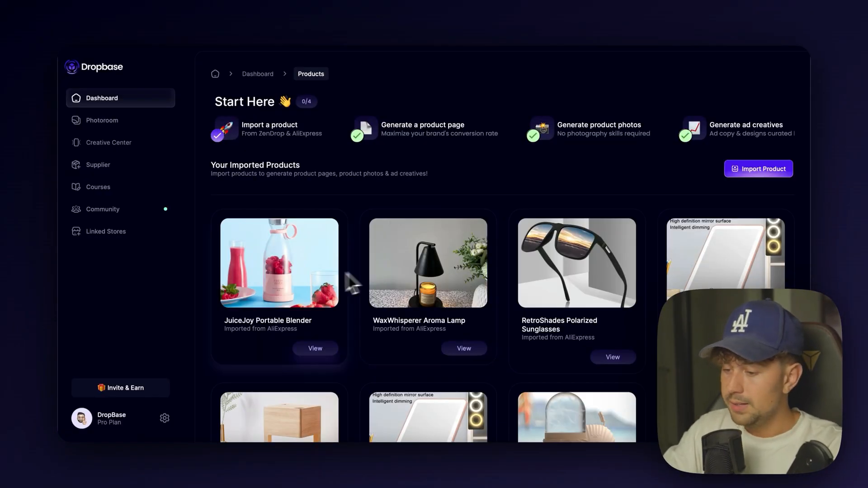
pyautogui.scroll(3)
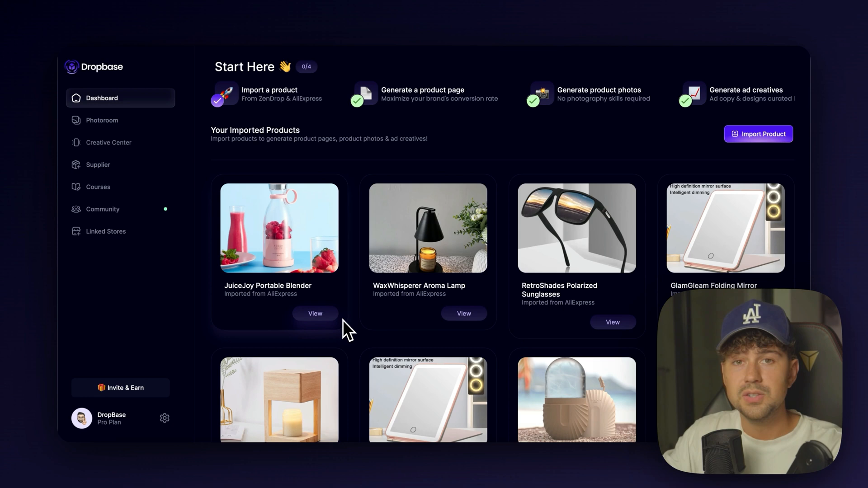
pyautogui.moveTo(313, 330)
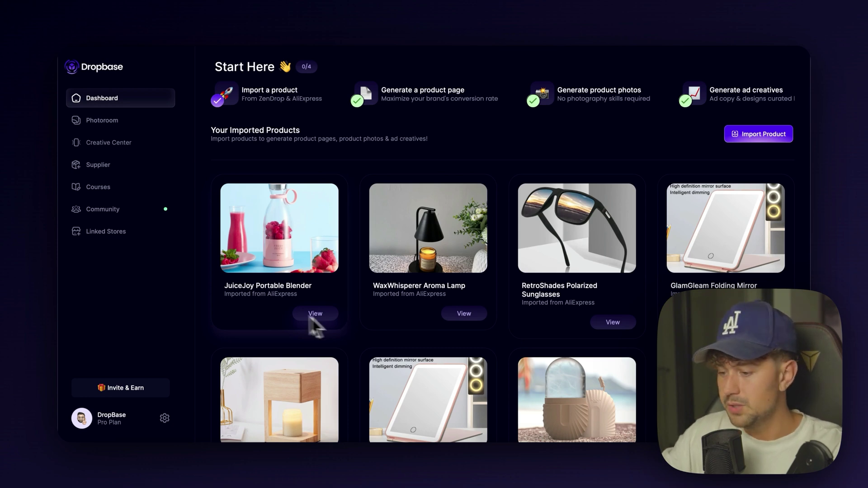
pyautogui.scroll(-3)
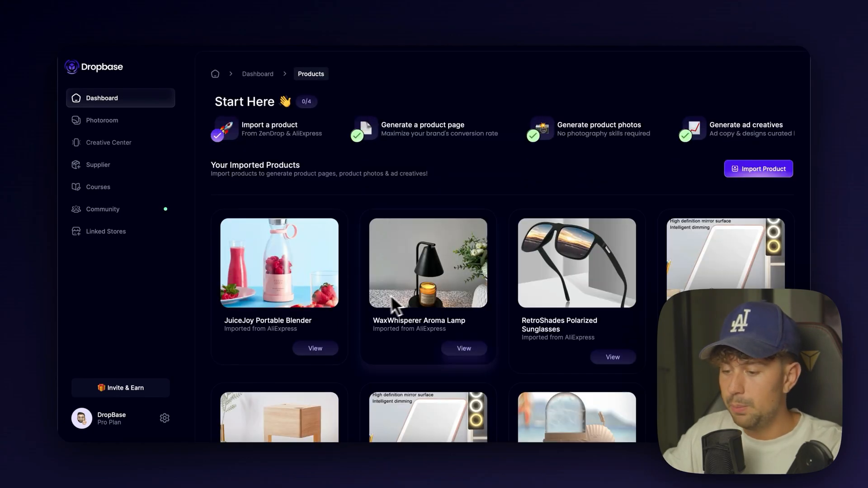
pyautogui.scroll(-3)
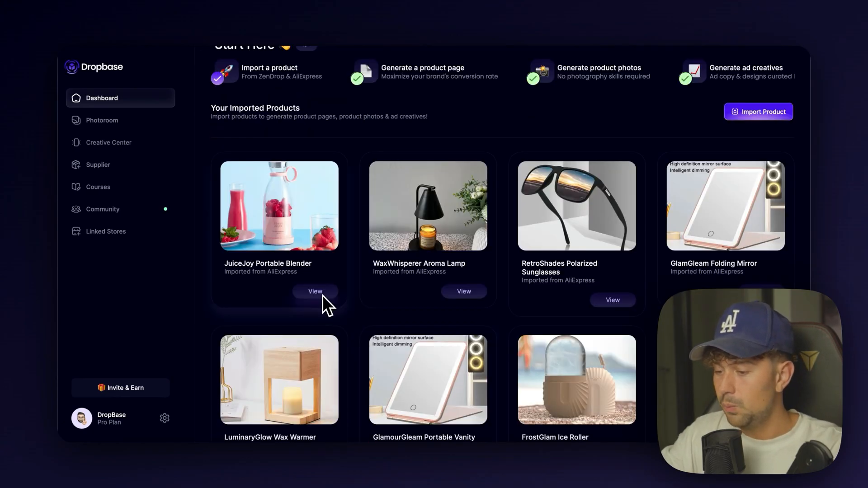
# Open the JuiceJoy Portable Blender's options and its generated Product Page.
pyautogui.click(315, 291)
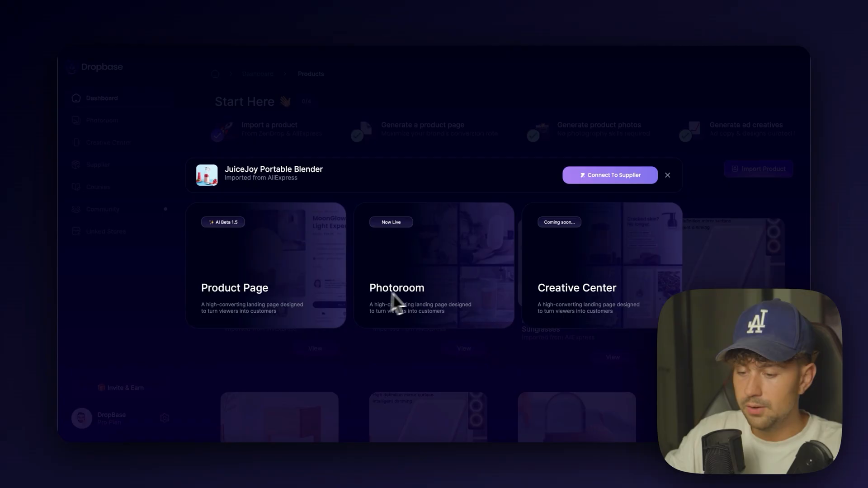
pyautogui.moveTo(312, 352)
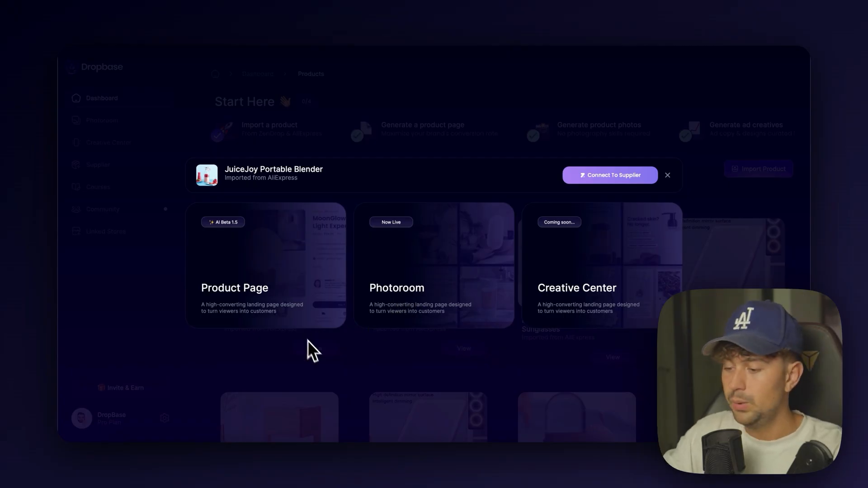
pyautogui.moveTo(237, 273)
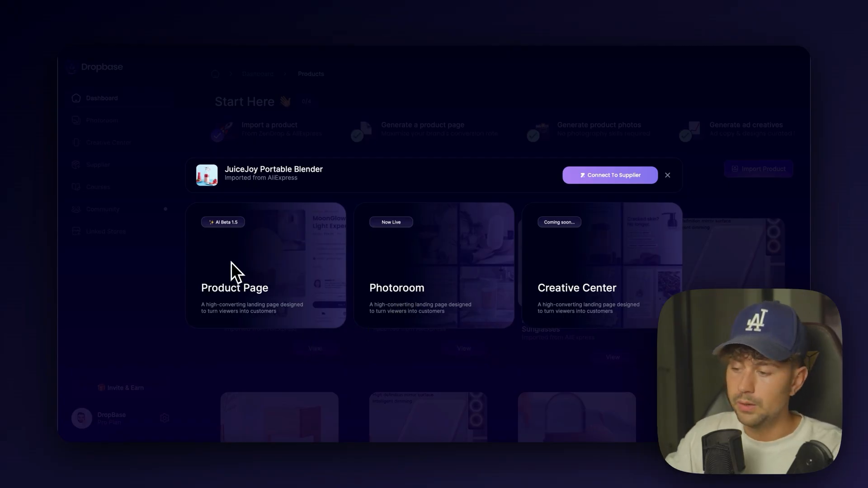
pyautogui.moveTo(414, 310)
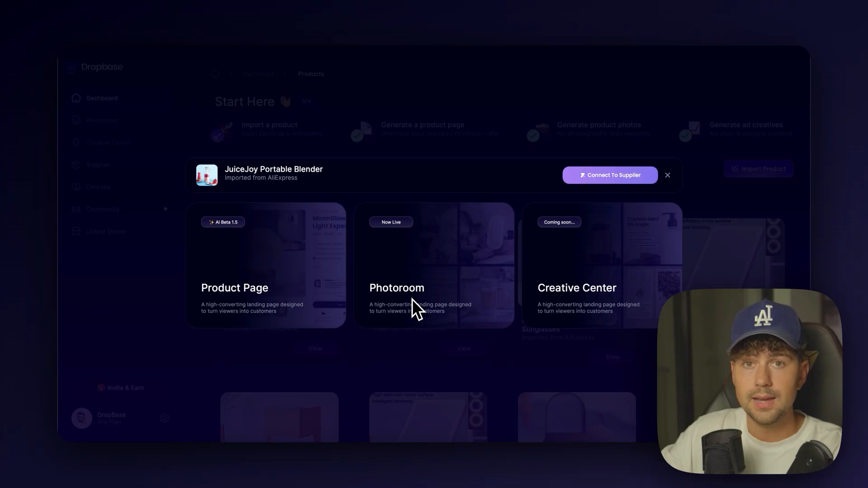
pyautogui.moveTo(609, 307)
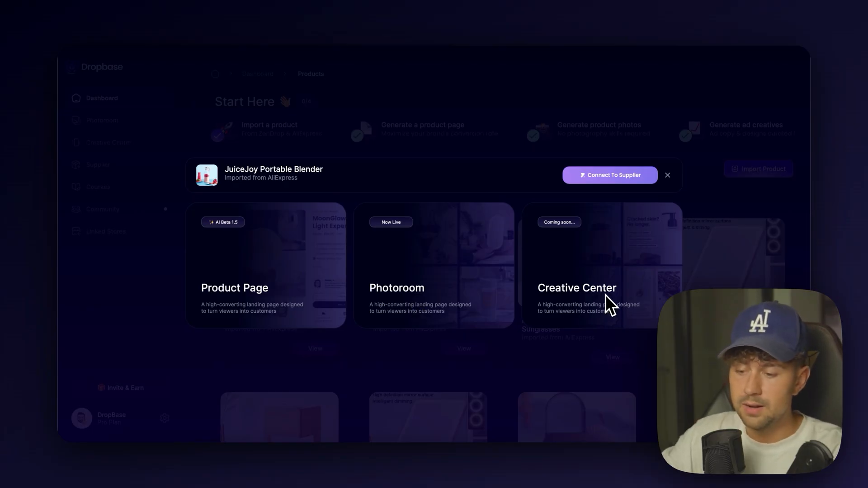
pyautogui.moveTo(397, 307)
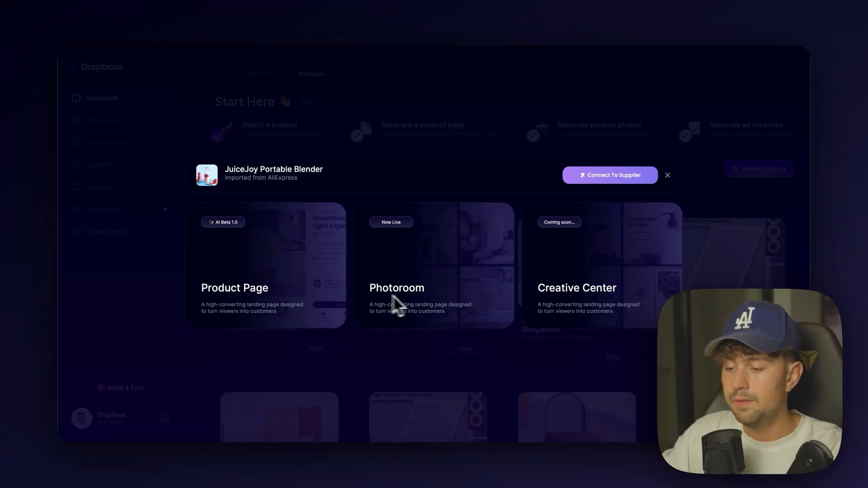
pyautogui.moveTo(606, 271)
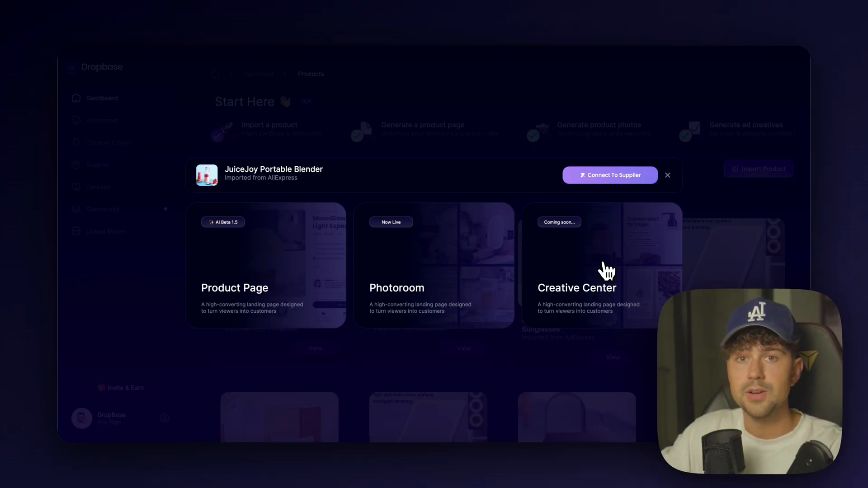
pyautogui.moveTo(288, 286)
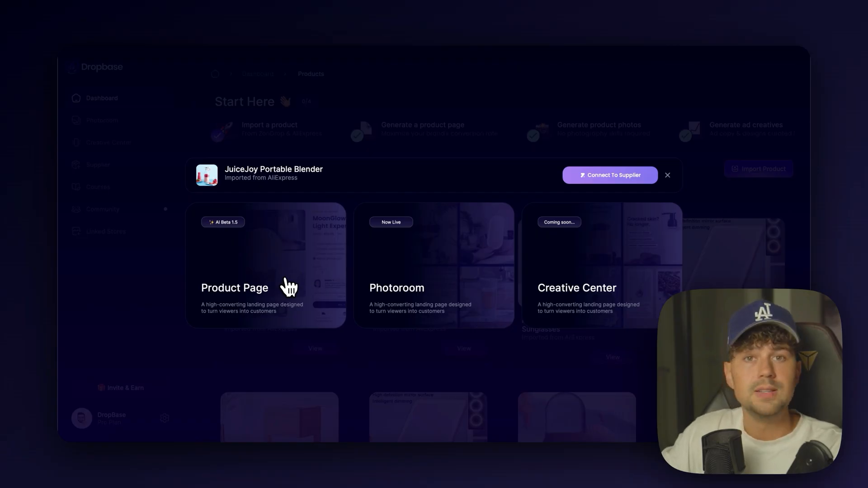
pyautogui.click(266, 265)
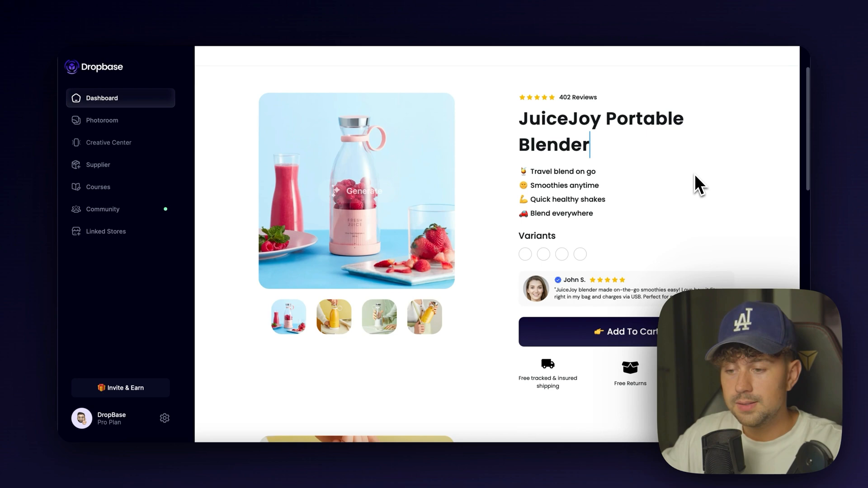
pyautogui.moveTo(606, 108)
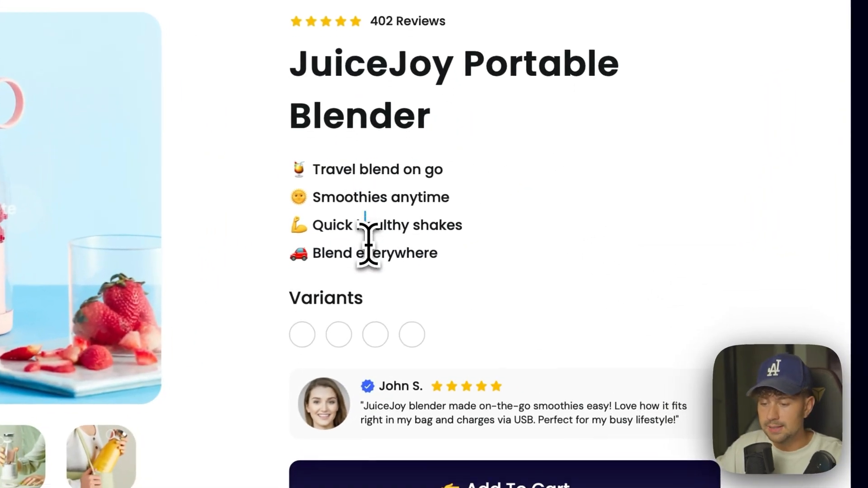
pyautogui.scroll(-3)
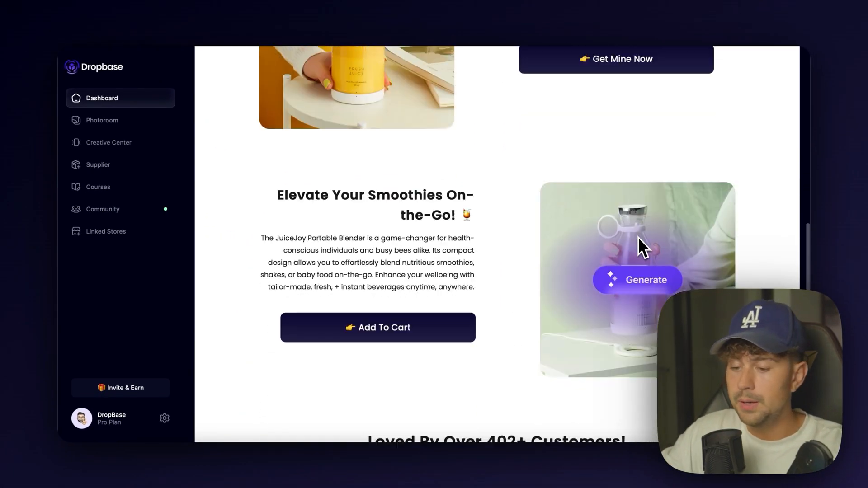
pyautogui.scroll(-3)
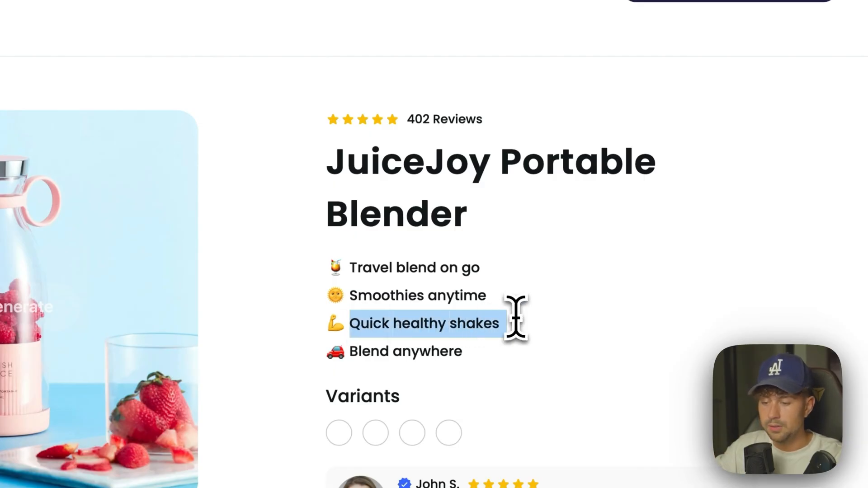
# Rewrite the third bullet as 'Build a healthy lifestyle' and bring up the photo editor.
pyautogui.write('Build a')
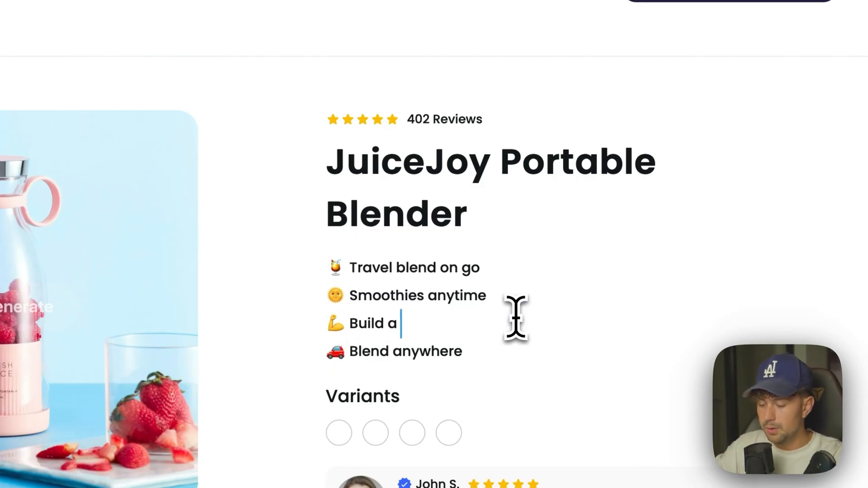
pyautogui.write('healthy lifest')
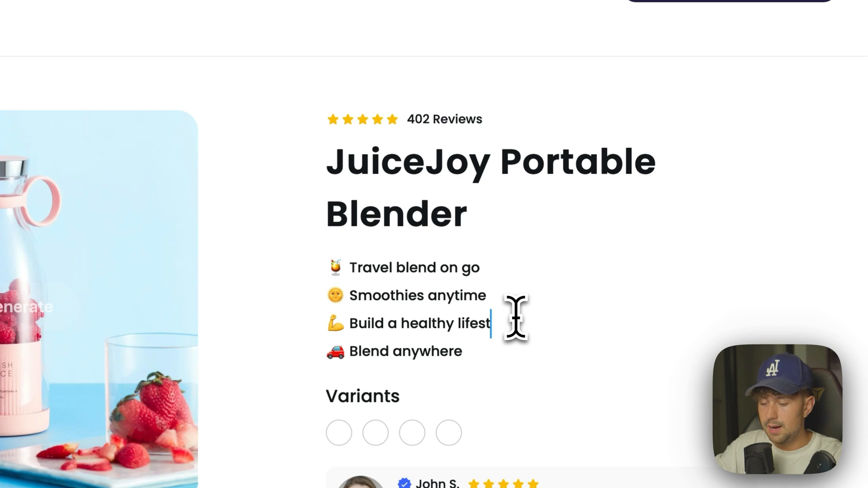
pyautogui.scroll(3)
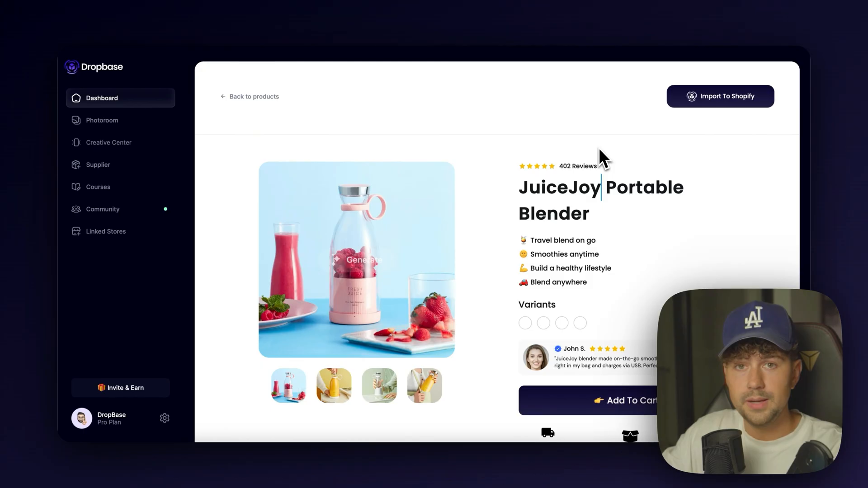
pyautogui.moveTo(666, 293)
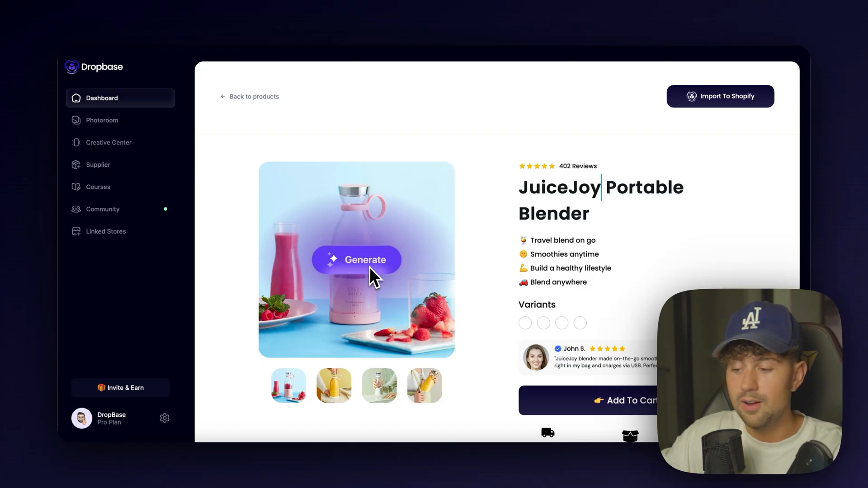
pyautogui.scroll(-3)
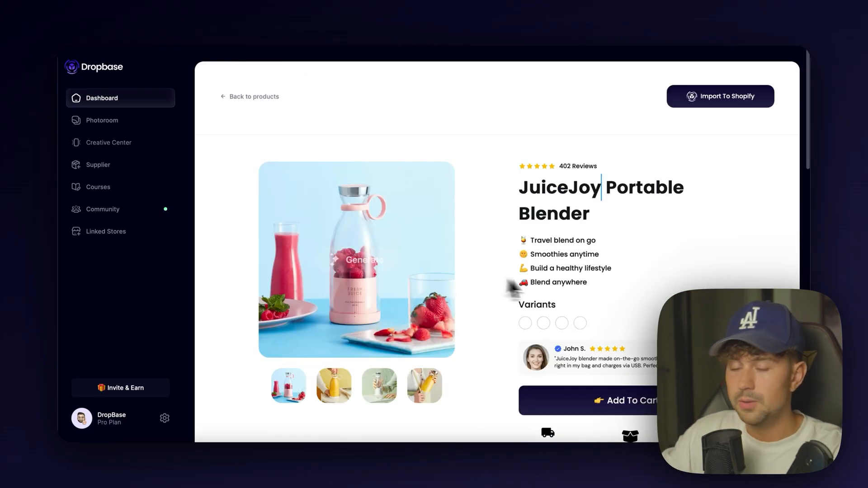
pyautogui.click(356, 259)
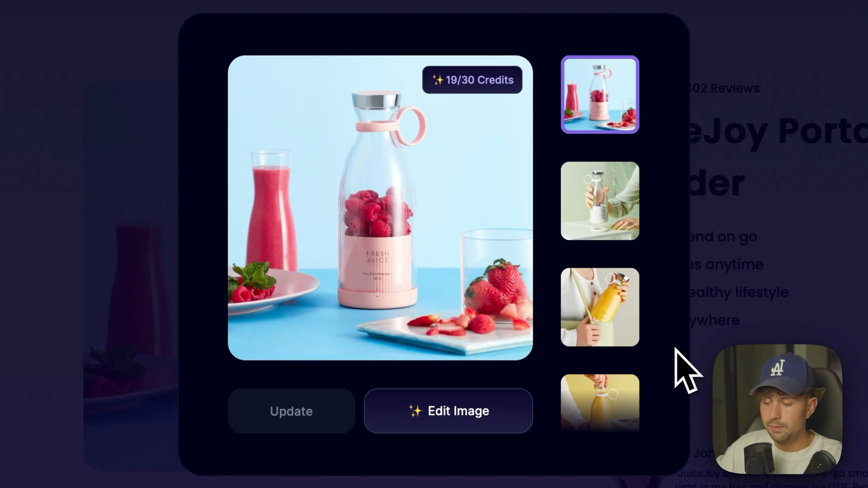
# Select the yellow bottle photo and run AI background removal on it.
pyautogui.click(599, 310)
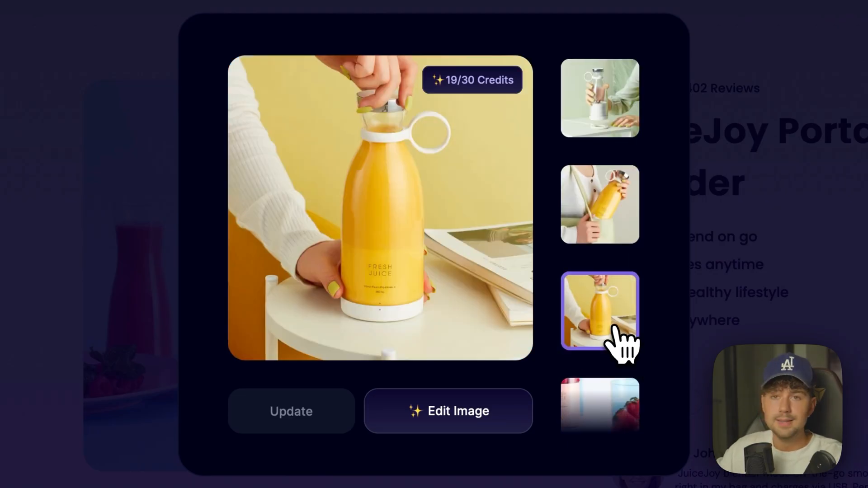
pyautogui.moveTo(412, 380)
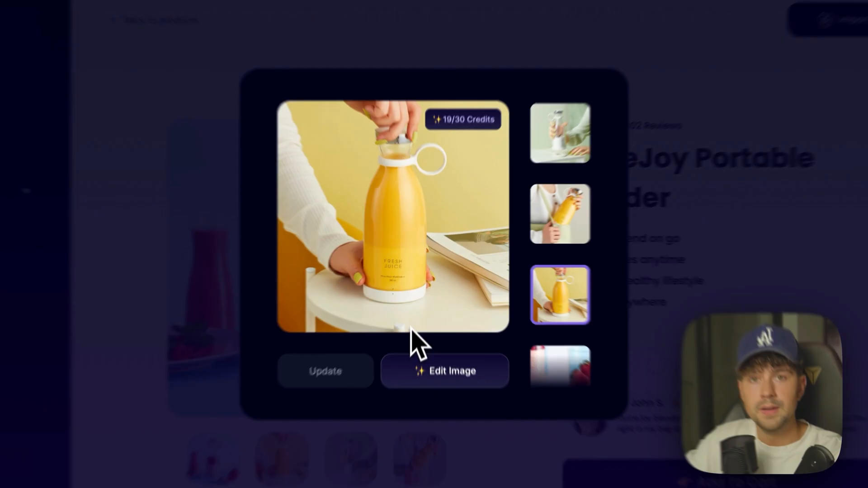
pyautogui.click(445, 371)
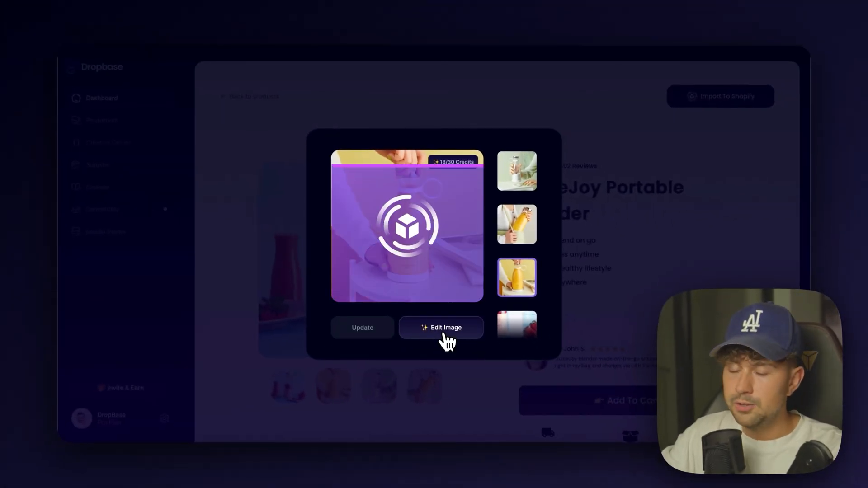
pyautogui.click(515, 277)
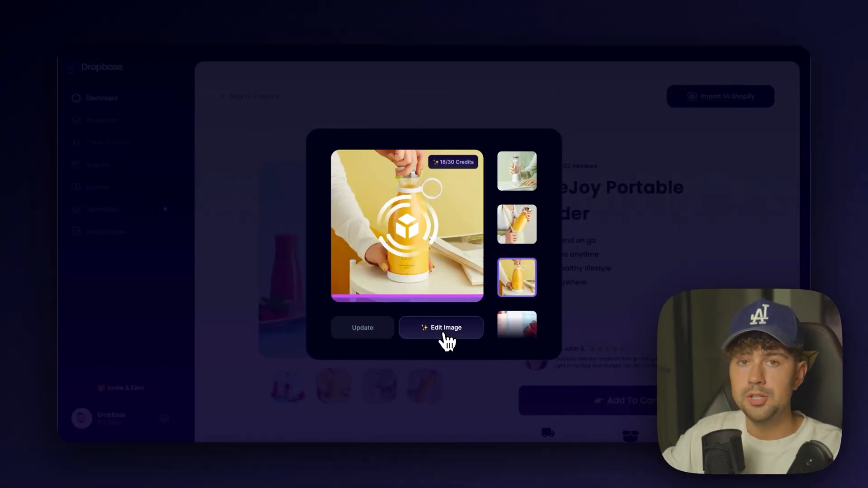
pyautogui.click(441, 327)
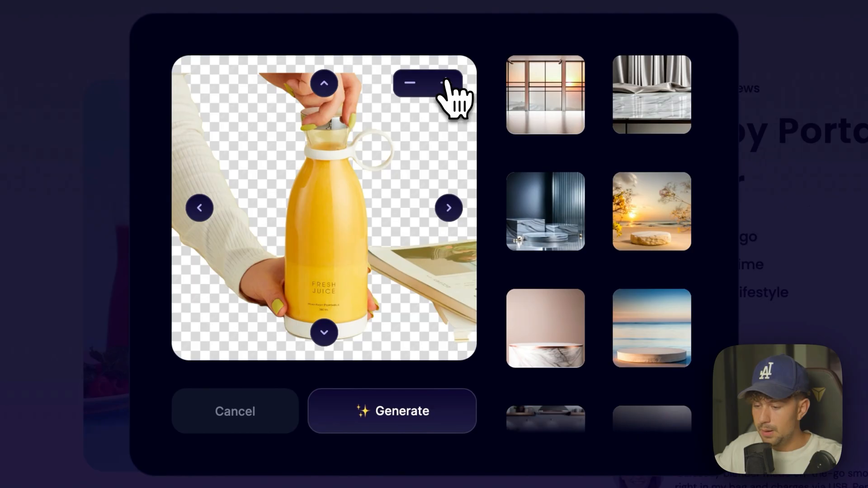
pyautogui.moveTo(592, 321)
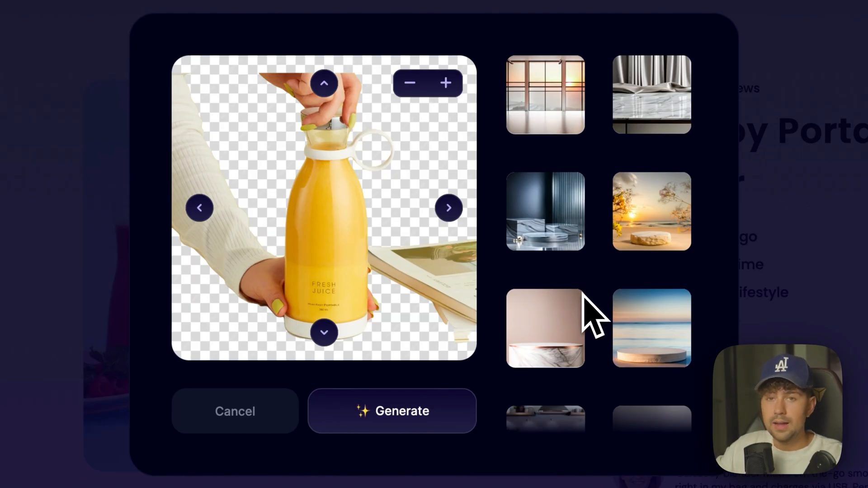
# Try the marble kitchen, grey marble stone and light marble disc backdrops behind the yellow blender.
pyautogui.scroll(-3)
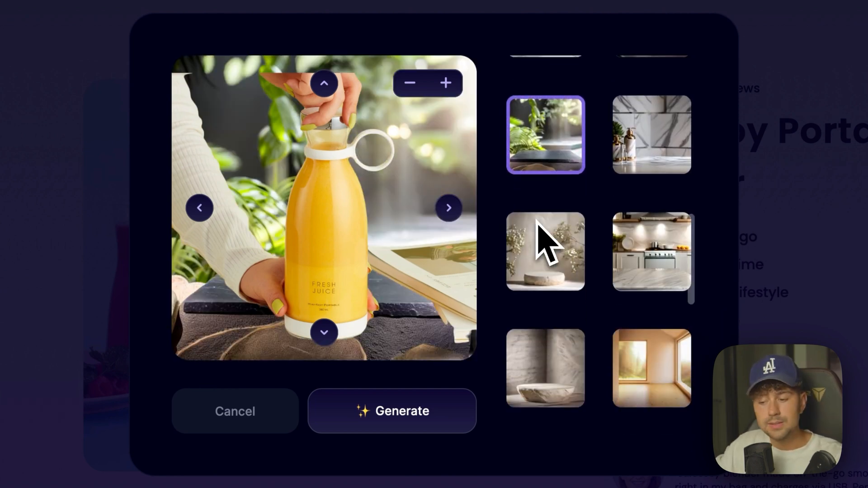
pyautogui.click(651, 251)
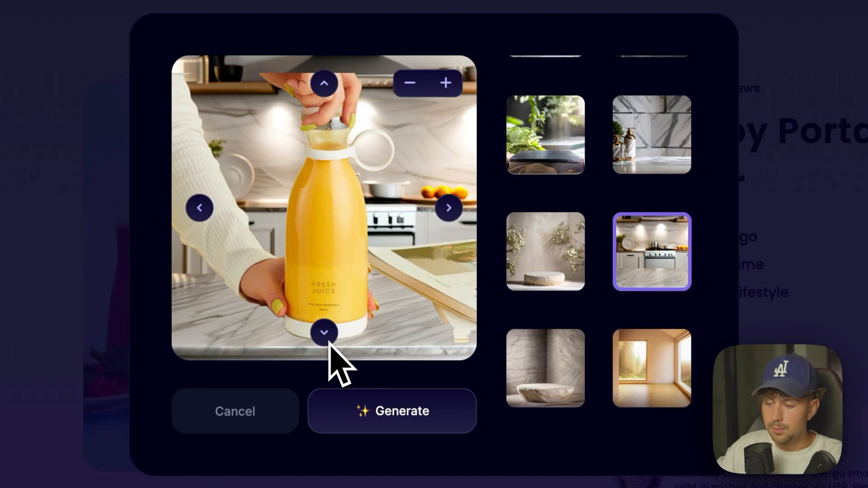
pyautogui.scroll(-3)
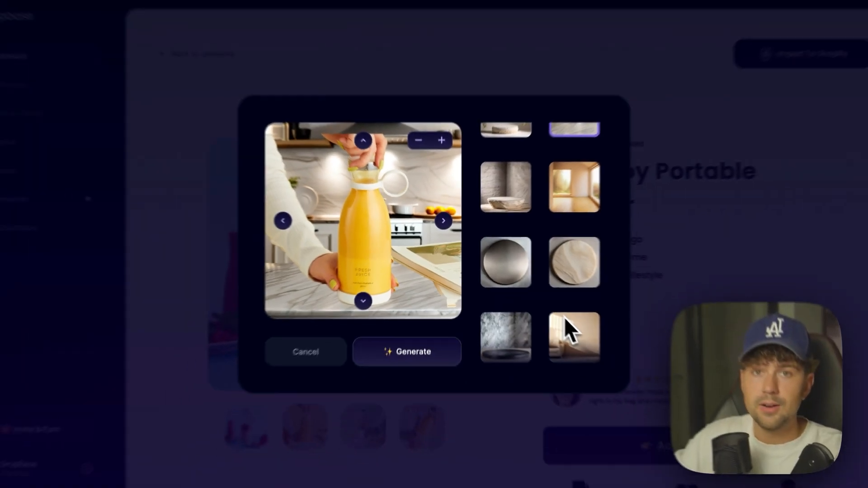
pyautogui.click(489, 200)
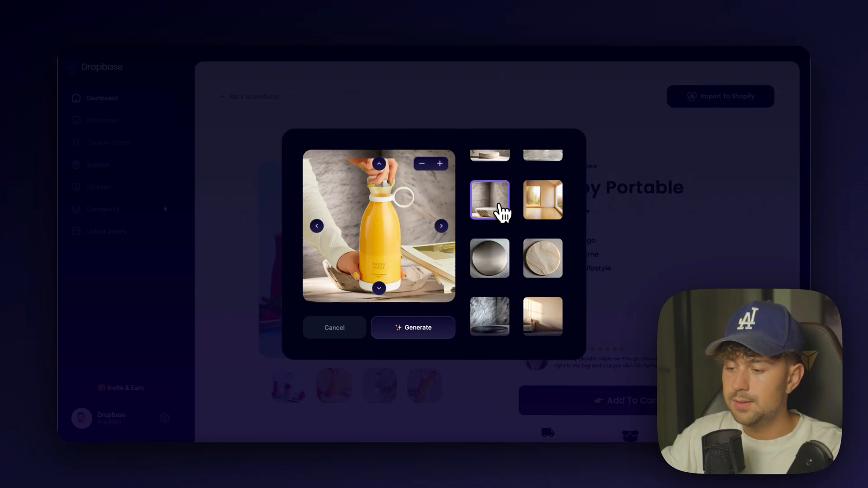
pyautogui.moveTo(380, 257)
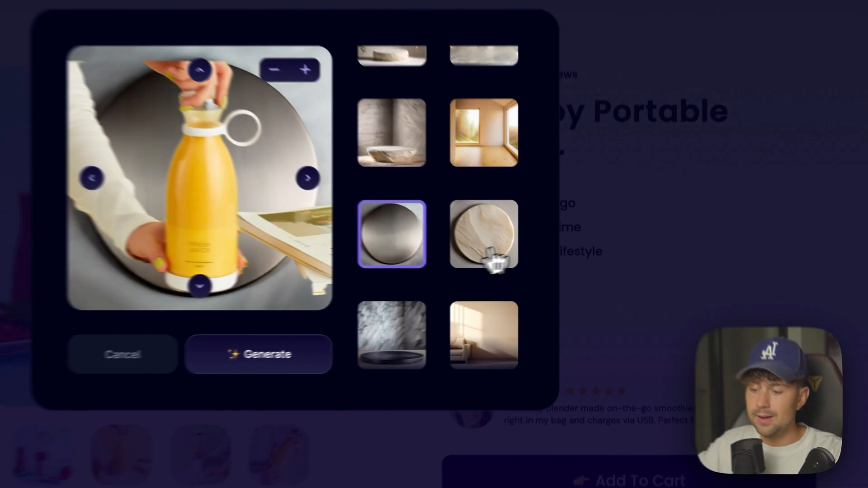
pyautogui.click(483, 234)
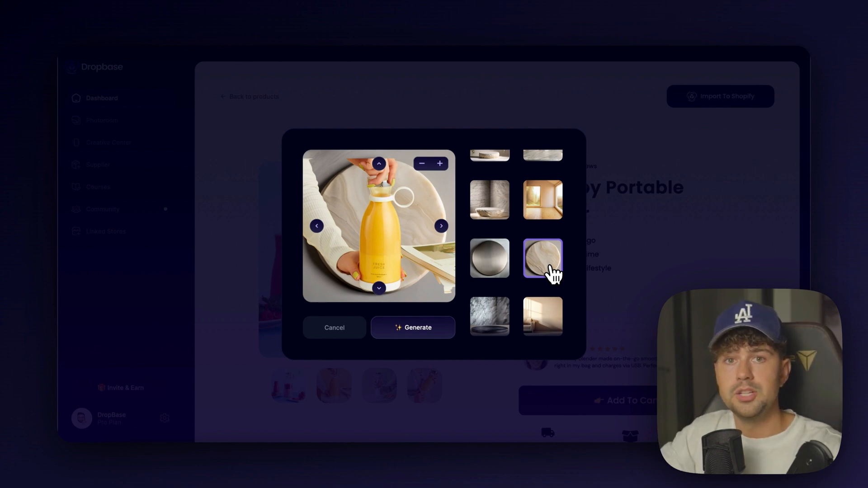
pyautogui.moveTo(404, 274)
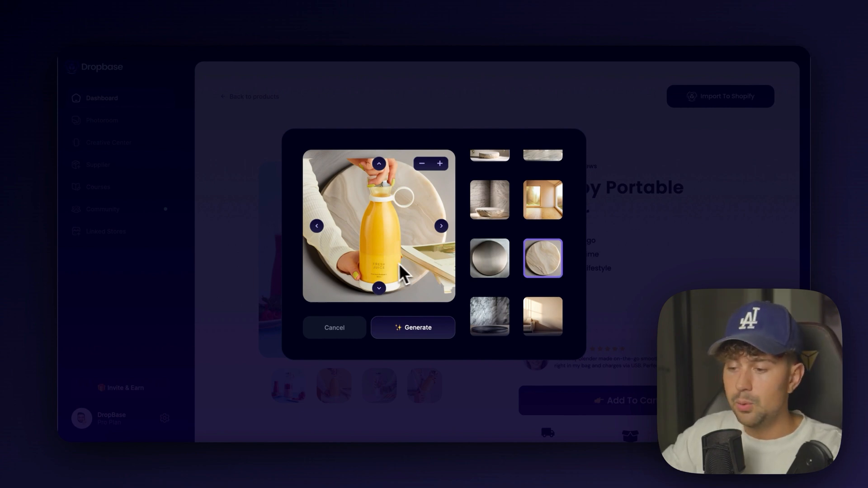
pyautogui.moveTo(516, 248)
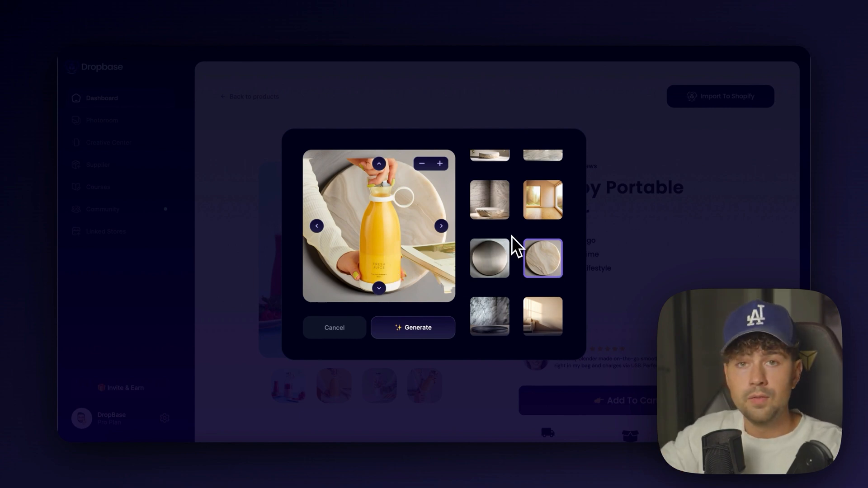
pyautogui.scroll(3)
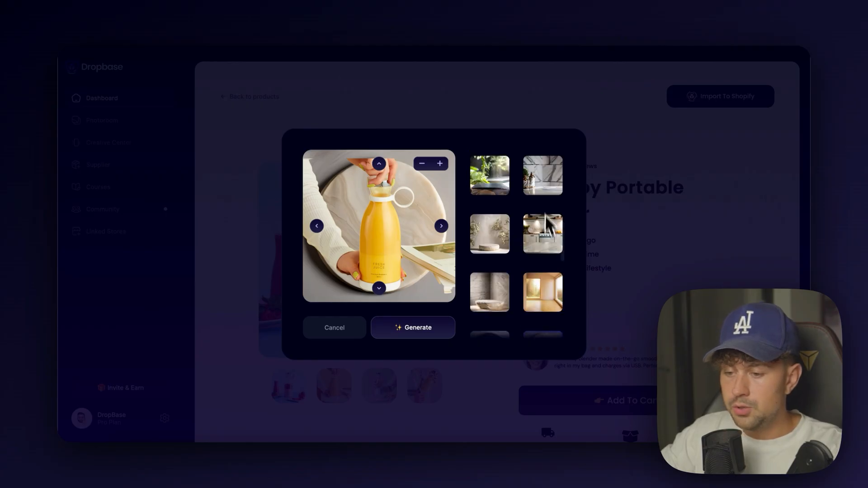
pyautogui.click(542, 232)
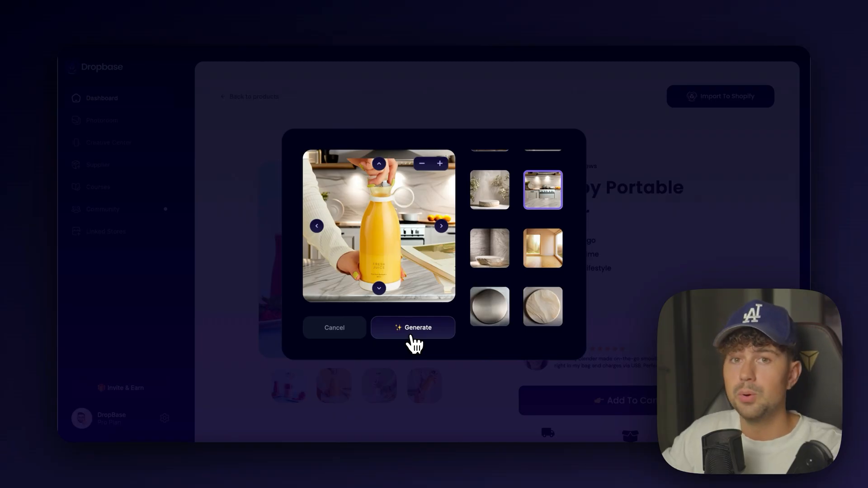
# Generate marble-kitchen blender photos, add the third variation to the page, and export to Shopify.
pyautogui.click(412, 327)
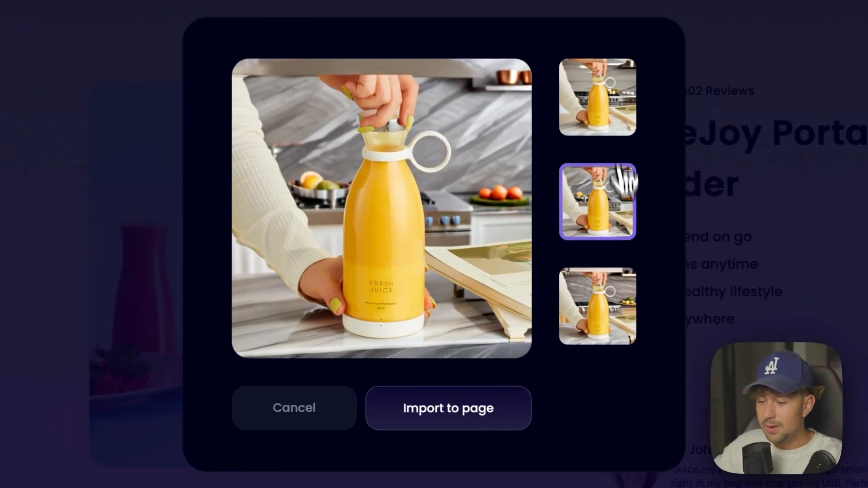
pyautogui.click(599, 307)
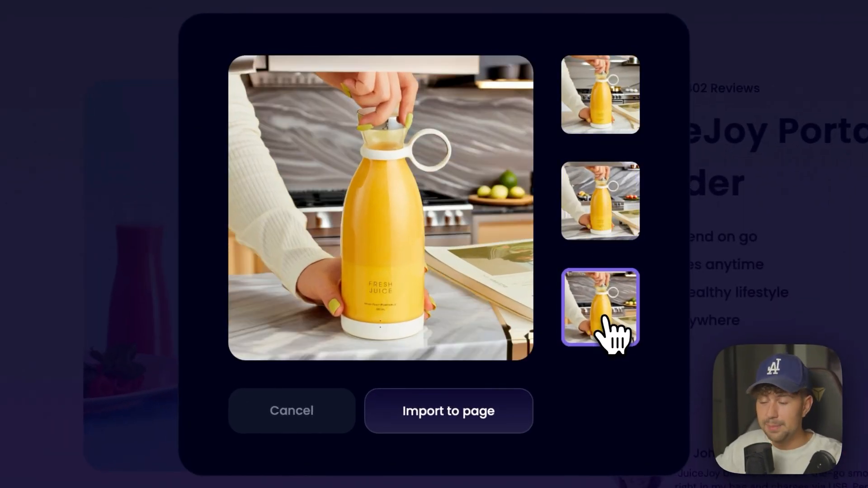
pyautogui.click(447, 411)
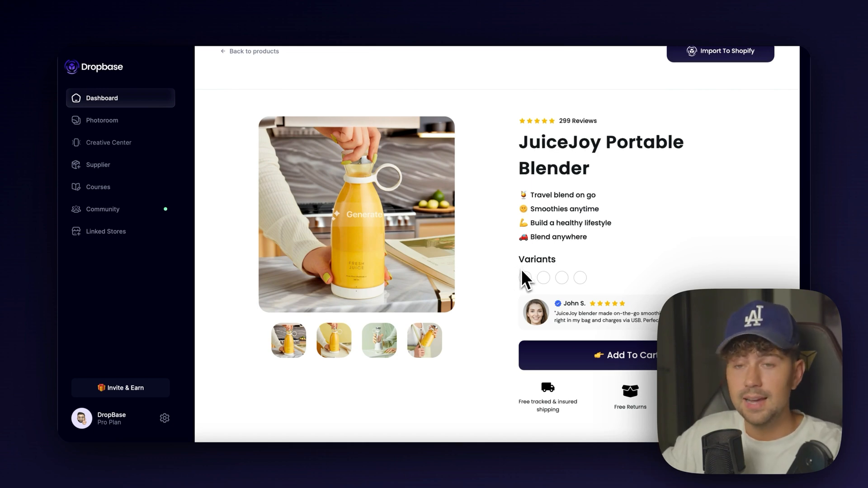
pyautogui.scroll(-3)
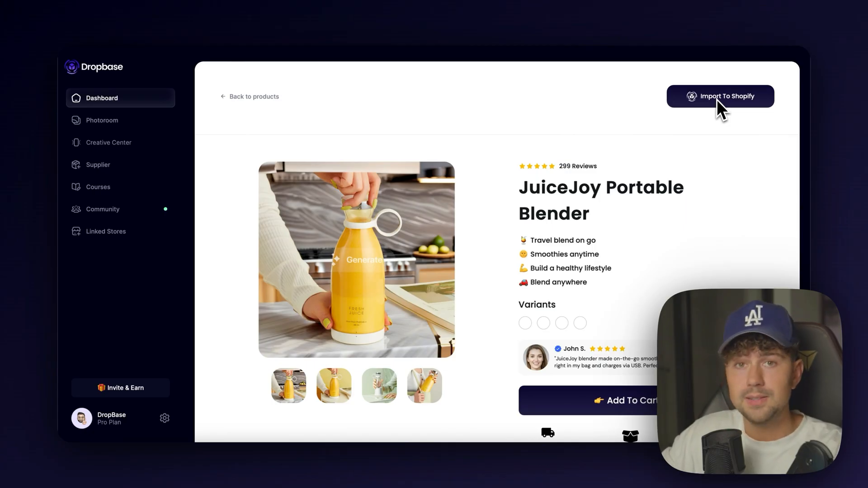
pyautogui.click(720, 96)
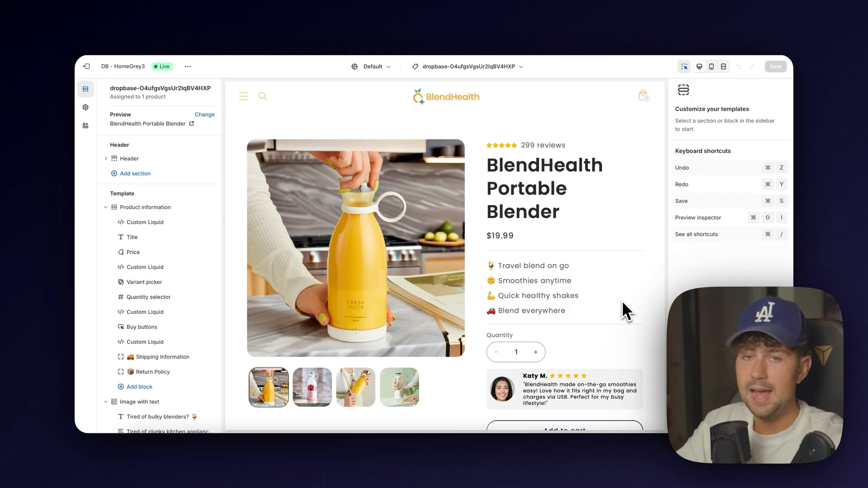
pyautogui.moveTo(613, 318)
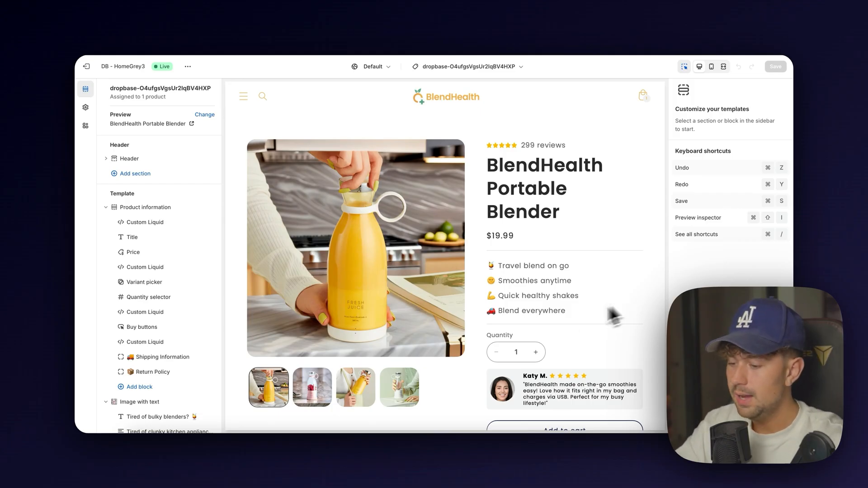
# Scroll the Shopify preview down to the 'Tired of bulky blenders?' section and review carousel.
pyautogui.scroll(-3)
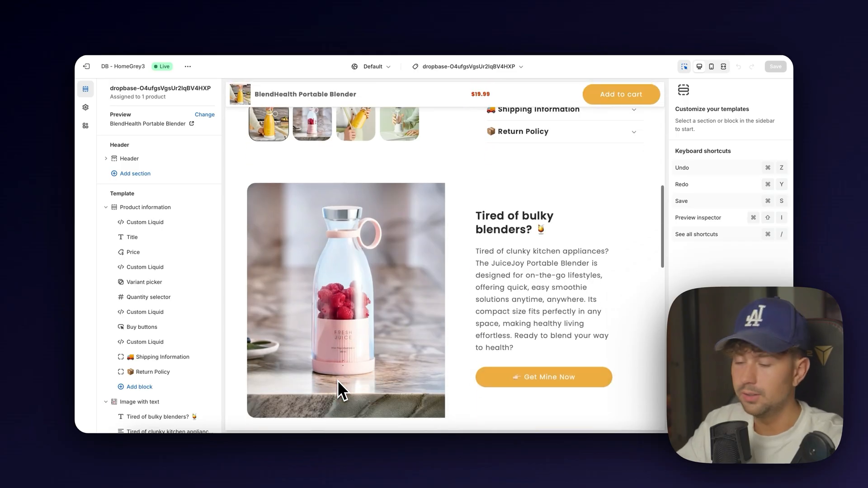
pyautogui.moveTo(352, 340)
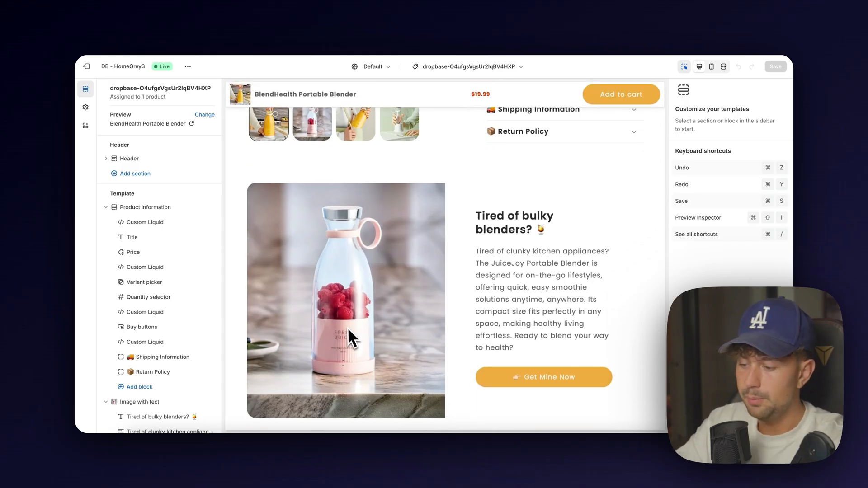
pyautogui.moveTo(242, 364)
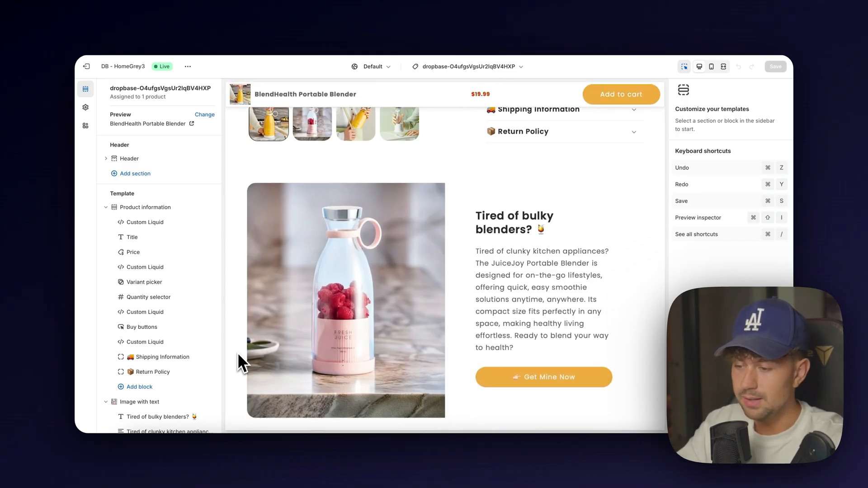
pyautogui.scroll(-3)
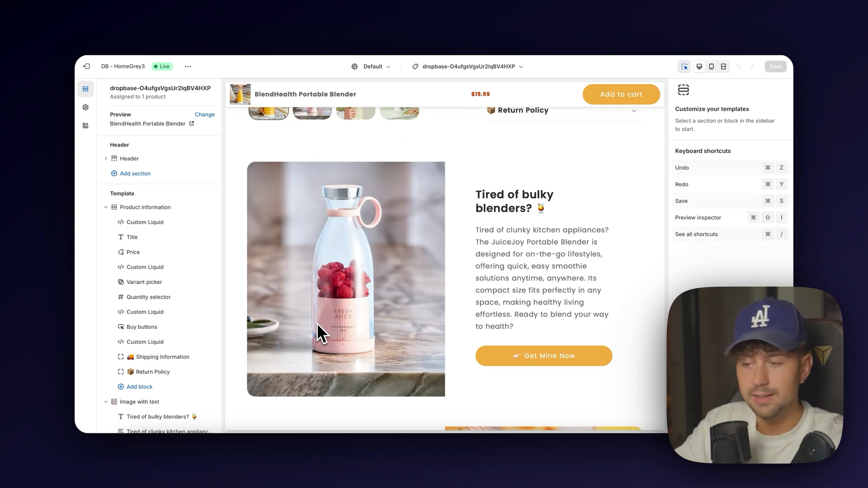
pyautogui.moveTo(346, 330)
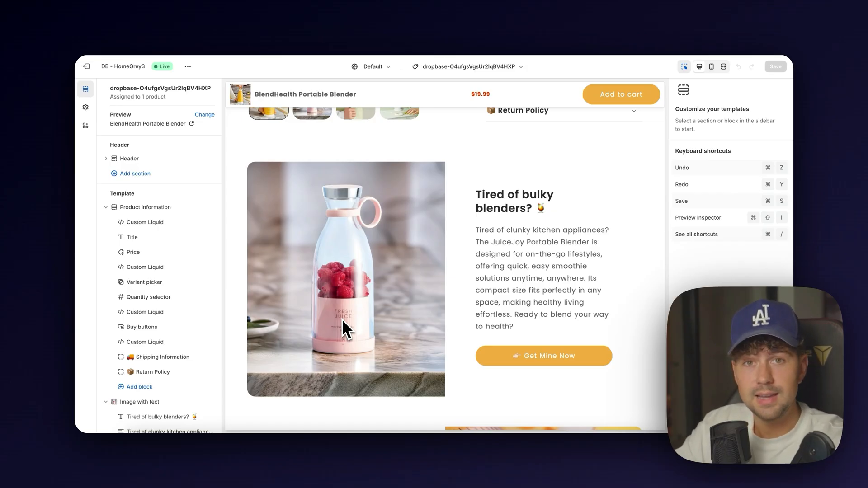
pyautogui.scroll(3)
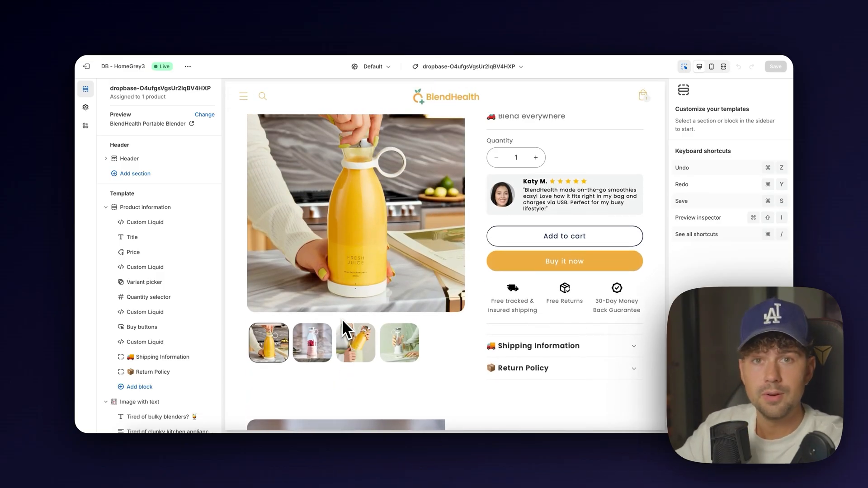
pyautogui.scroll(3)
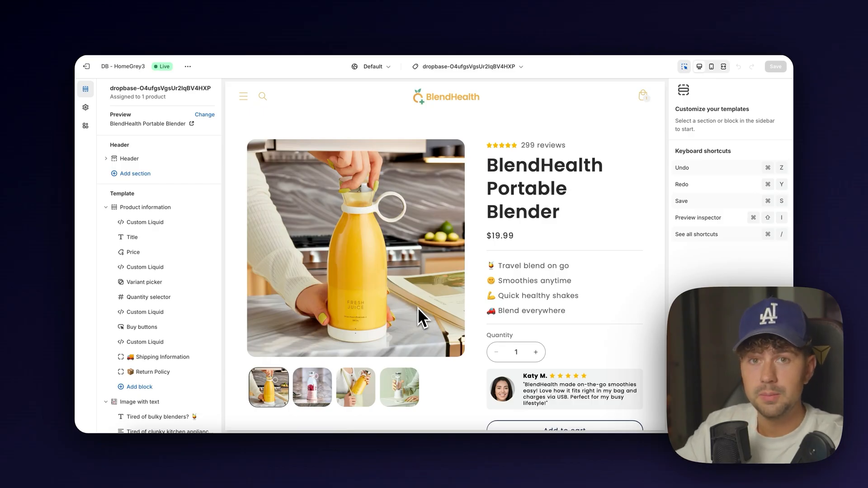
pyautogui.moveTo(424, 318)
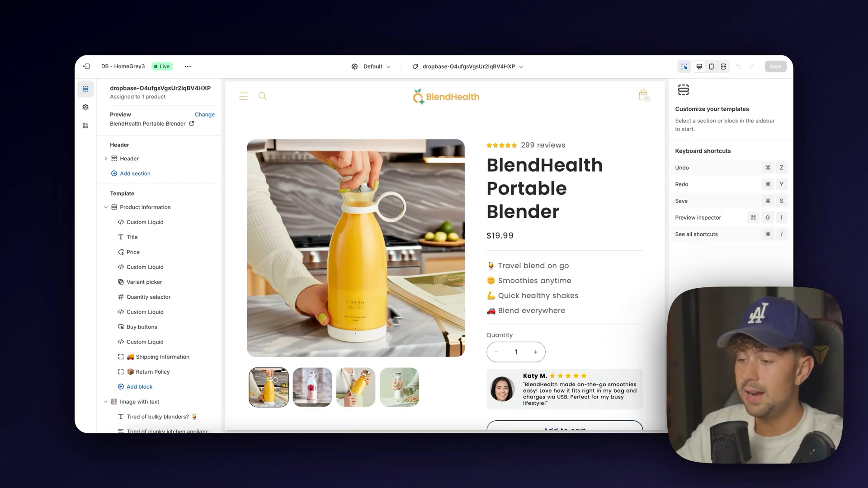
pyautogui.moveTo(518, 319)
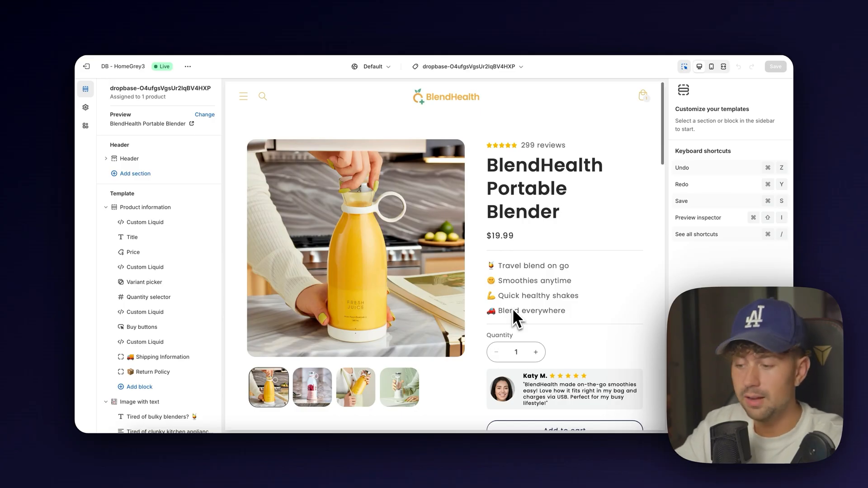
pyautogui.moveTo(365, 218)
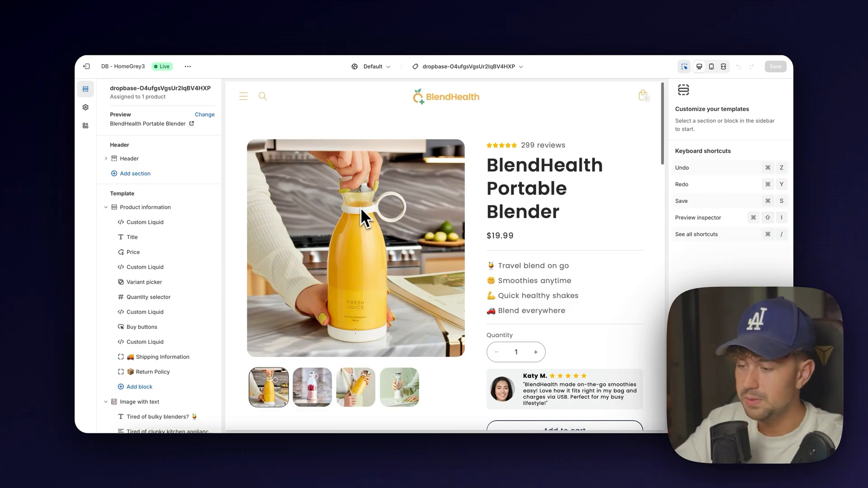
pyautogui.moveTo(447, 245)
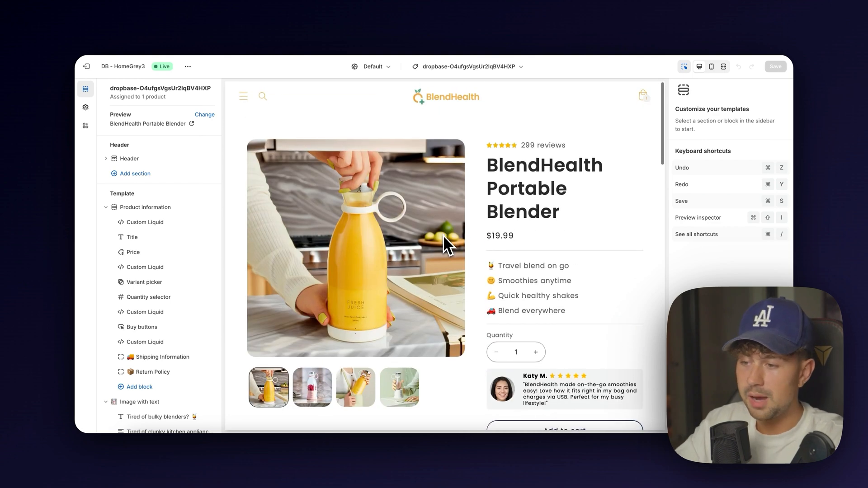
pyautogui.moveTo(455, 111)
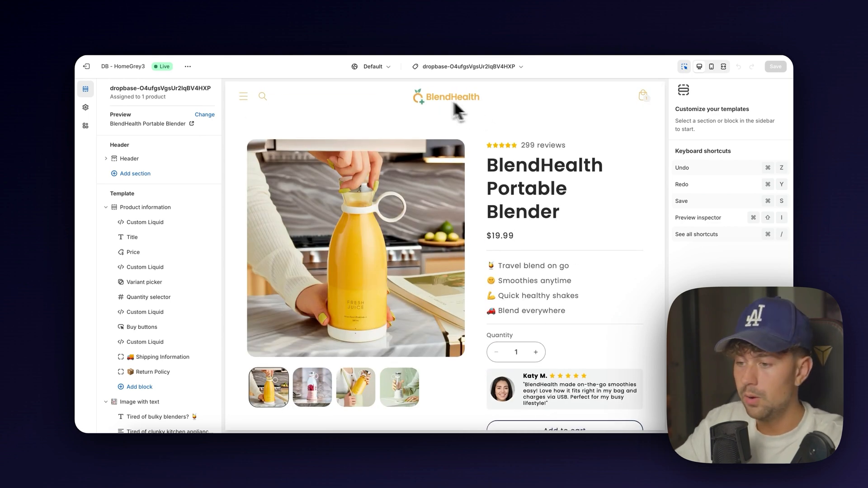
pyautogui.moveTo(644, 111)
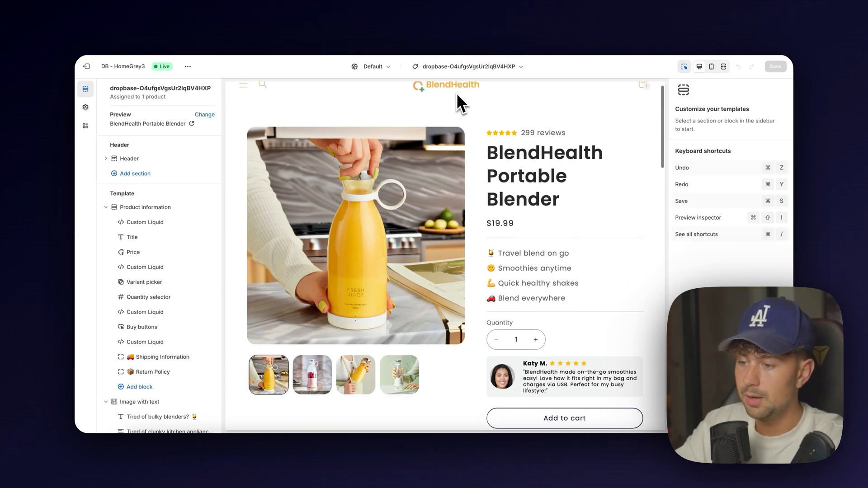
pyautogui.scroll(-3)
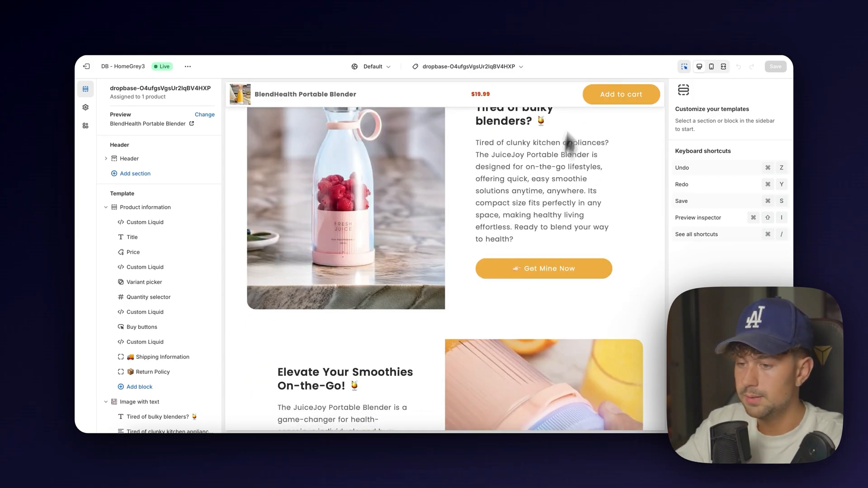
pyautogui.scroll(-3)
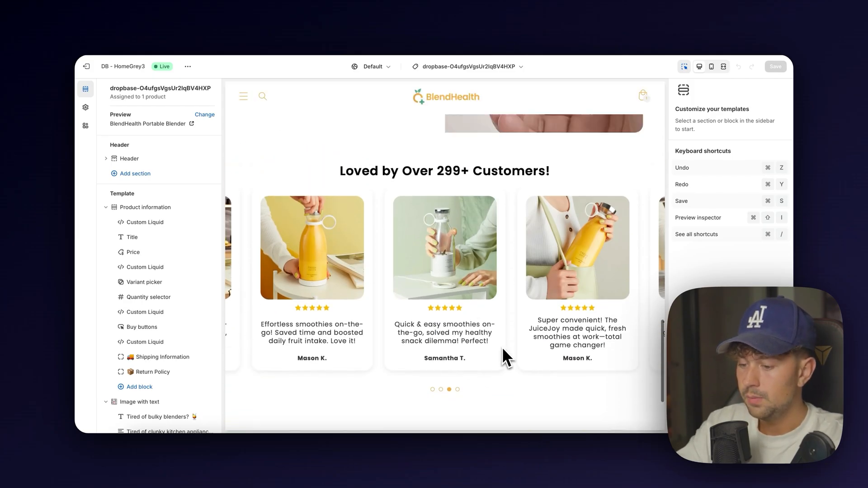
pyautogui.moveTo(456, 404)
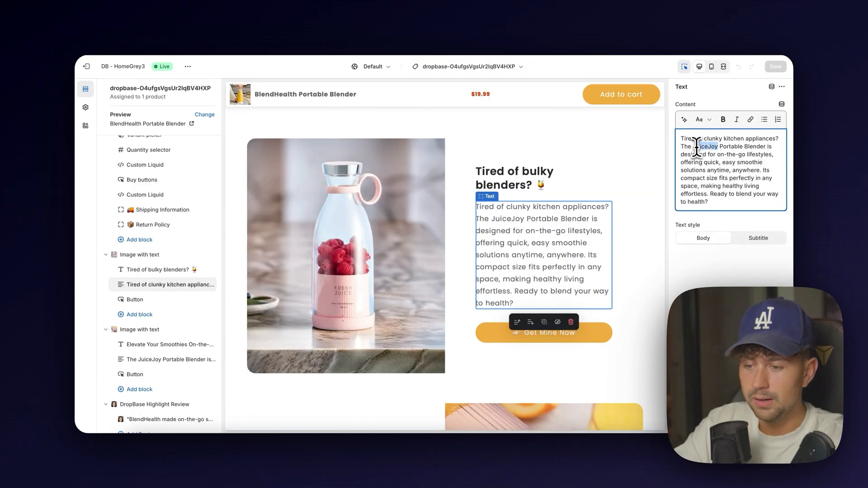
# Type 'Bled' for BlendHealth, then select the image-with-text and customer reviews sections.
pyautogui.write('Bled')
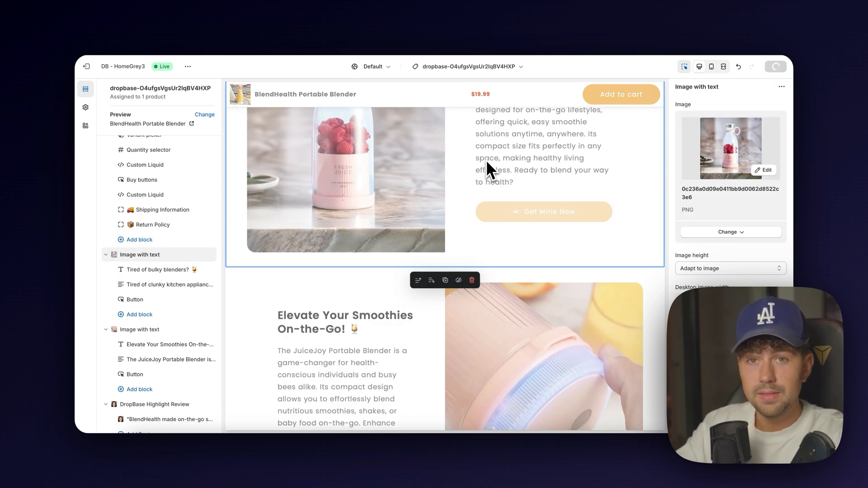
pyautogui.click(774, 67)
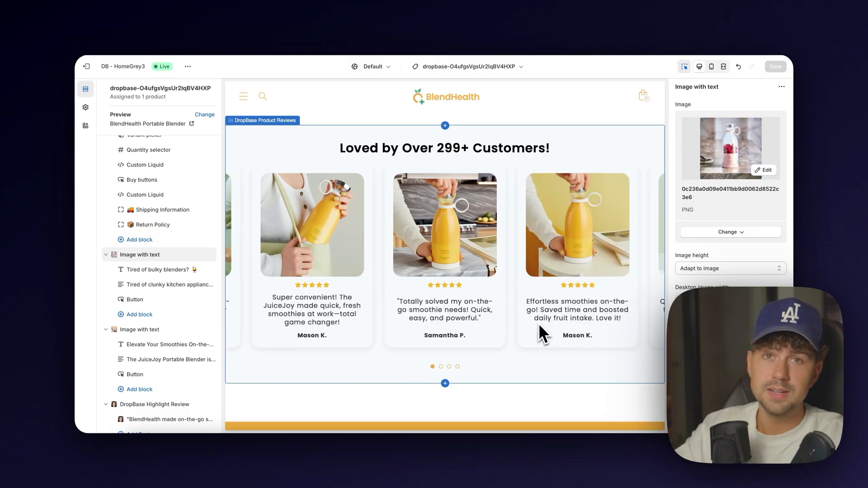
pyautogui.click(441, 365)
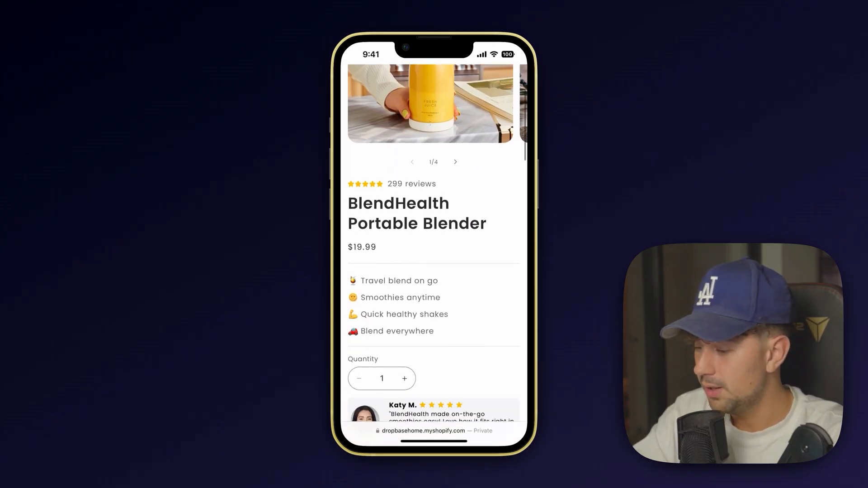
# Scroll down the BlendHealth product page in the mobile store view.
pyautogui.scroll(-3)
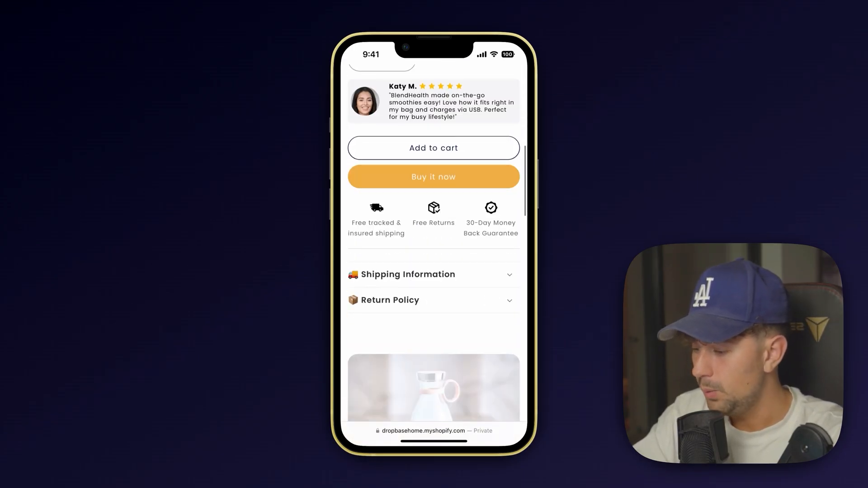
pyautogui.scroll(-3)
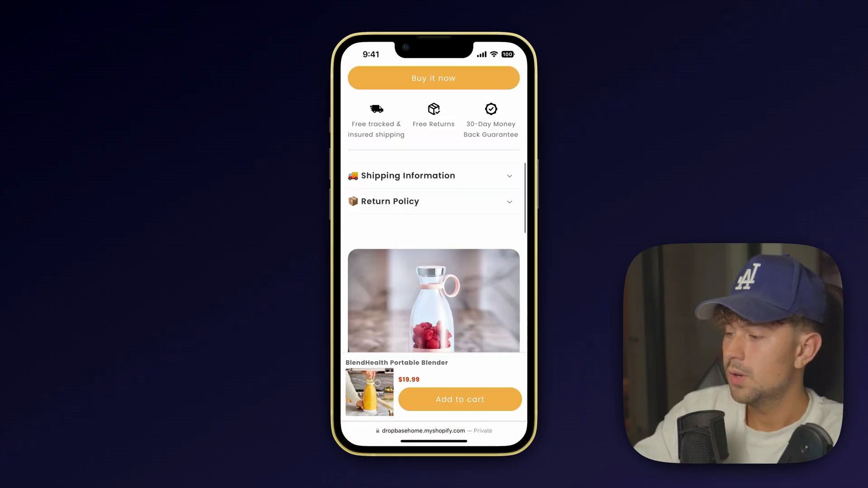
pyautogui.scroll(-3)
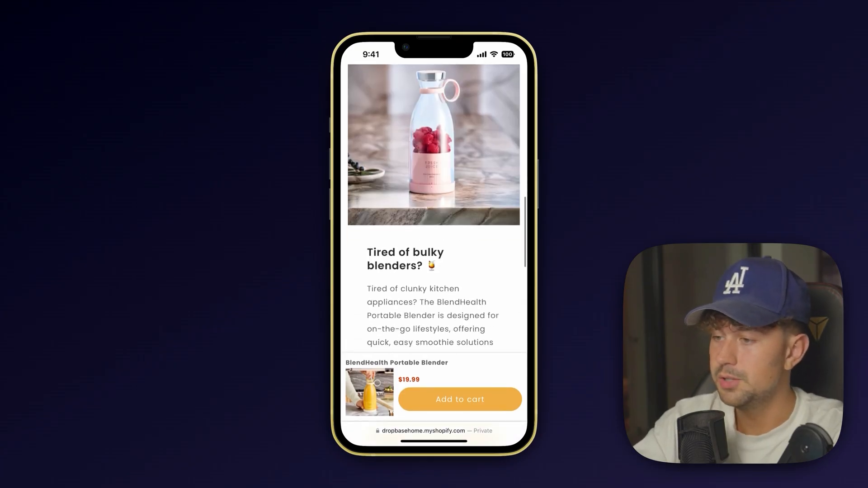